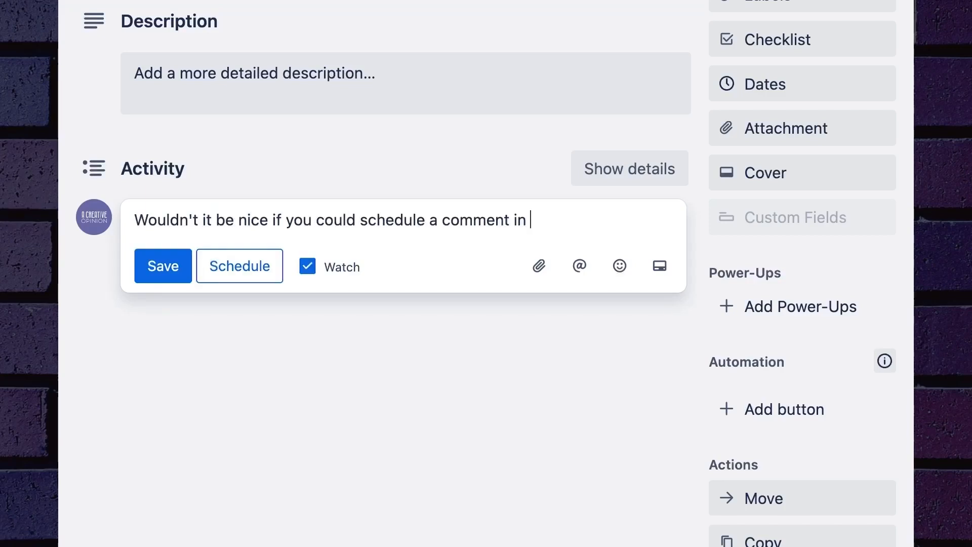
Launch the Schedule Trello Comment workflow card in Teams and move to Power Automate's flow creation page.
click(239, 265)
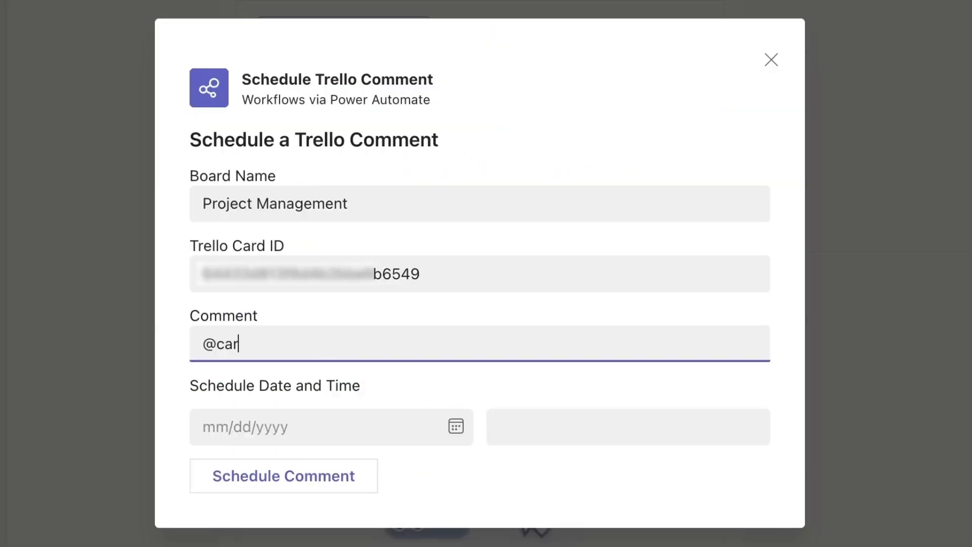
click(772, 59)
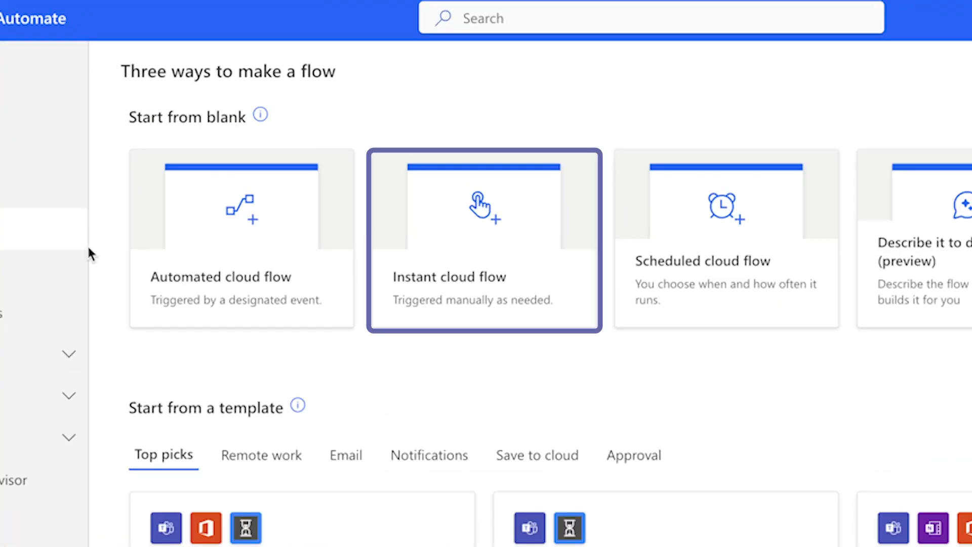
Start a new instant cloud flow named Schedule Trello Comment with the 'Manually trigger a flow' trigger.
scroll(down, 3)
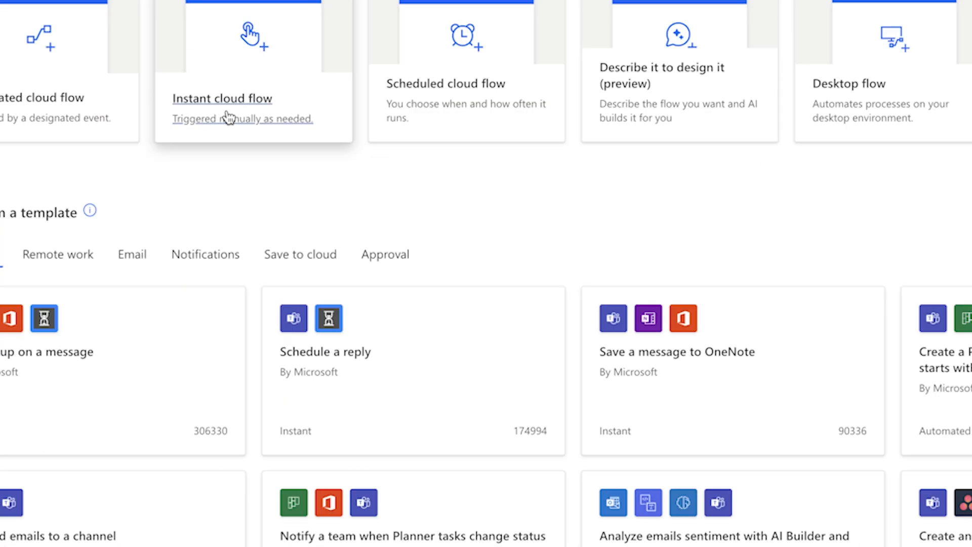
click(222, 98)
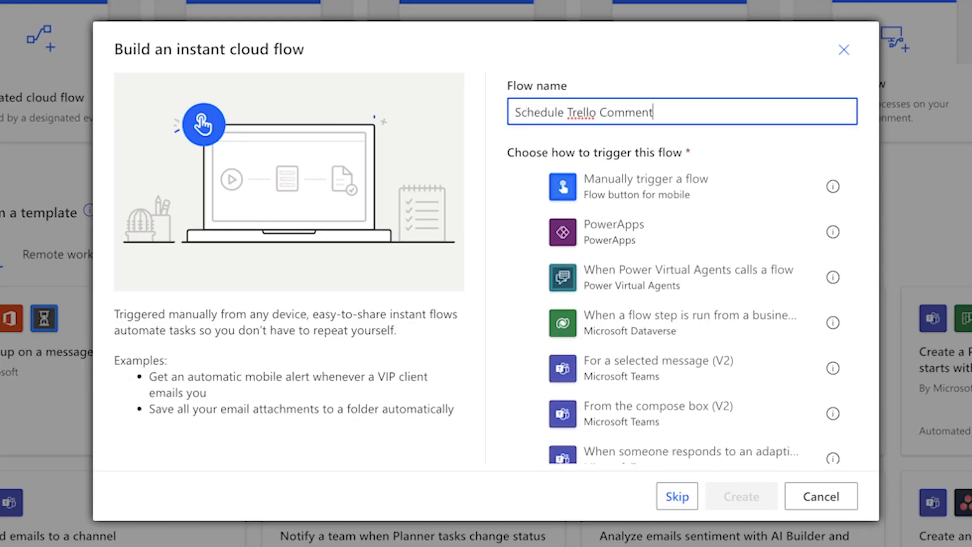
click(645, 186)
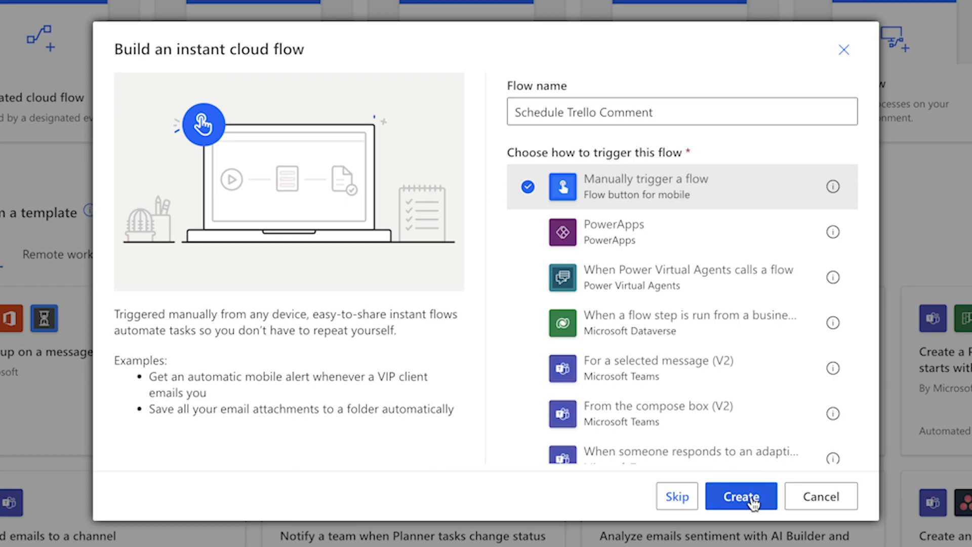
Create the flow and add the Trello 'Add a comment to a card' action after the trigger.
click(740, 496)
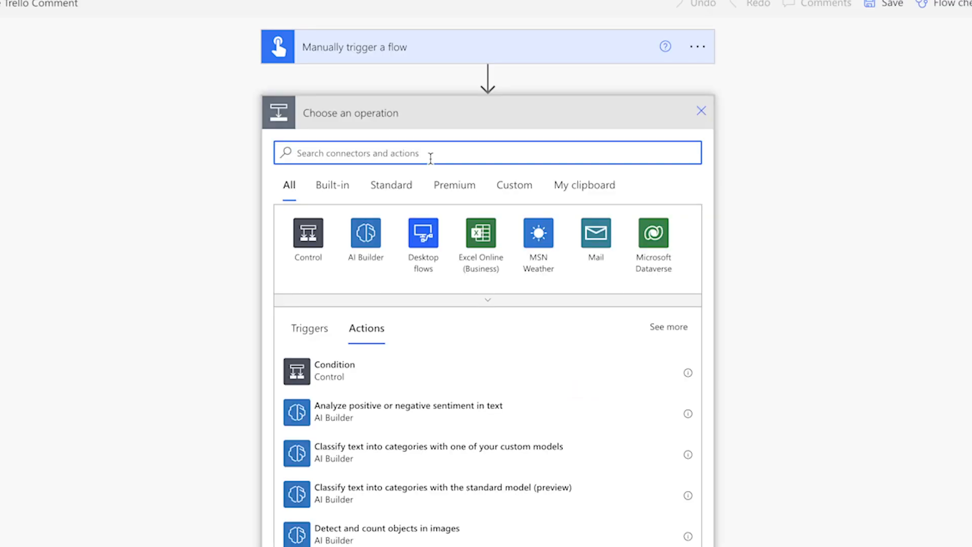
text(trello)
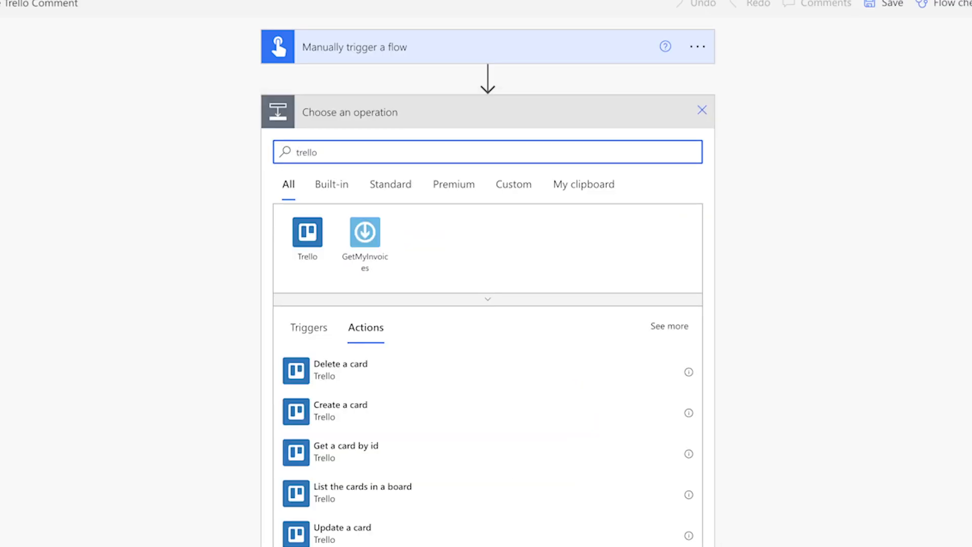
scroll(down, 3)
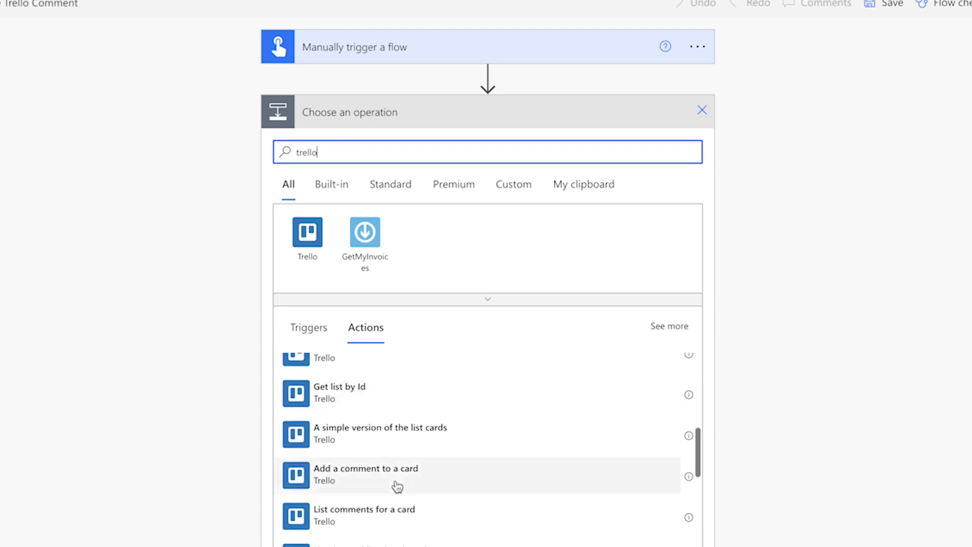
click(365, 474)
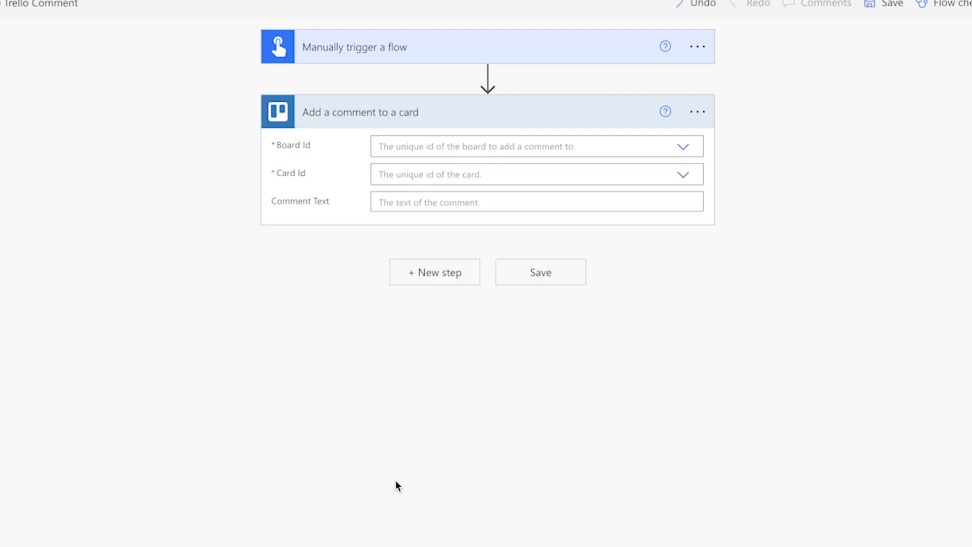
Set the action's Board Id to use the composed board ID as a custom value.
click(682, 146)
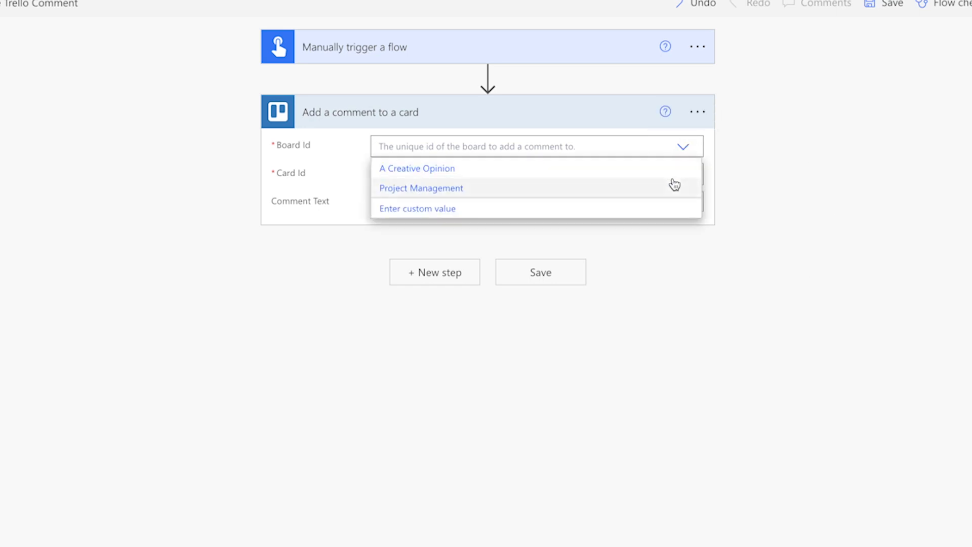
click(420, 189)
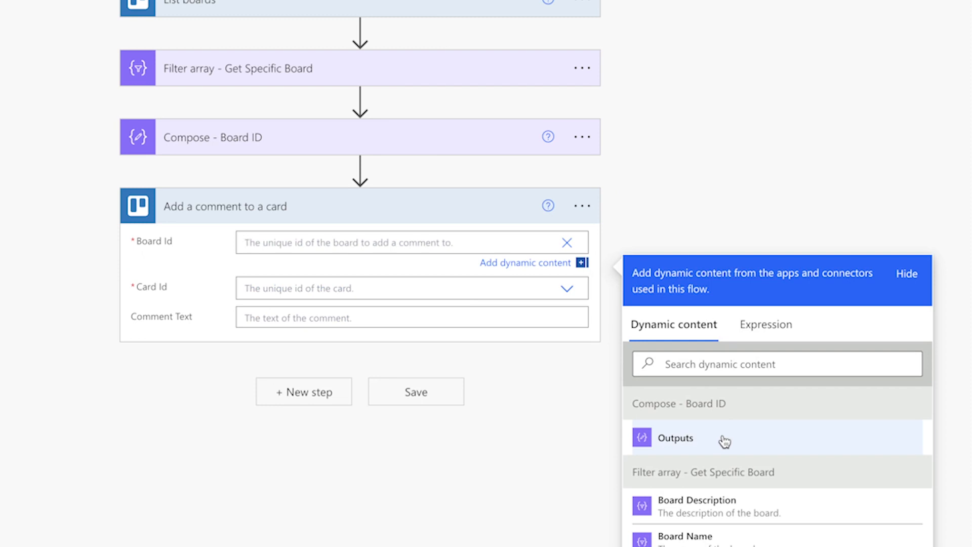
click(674, 438)
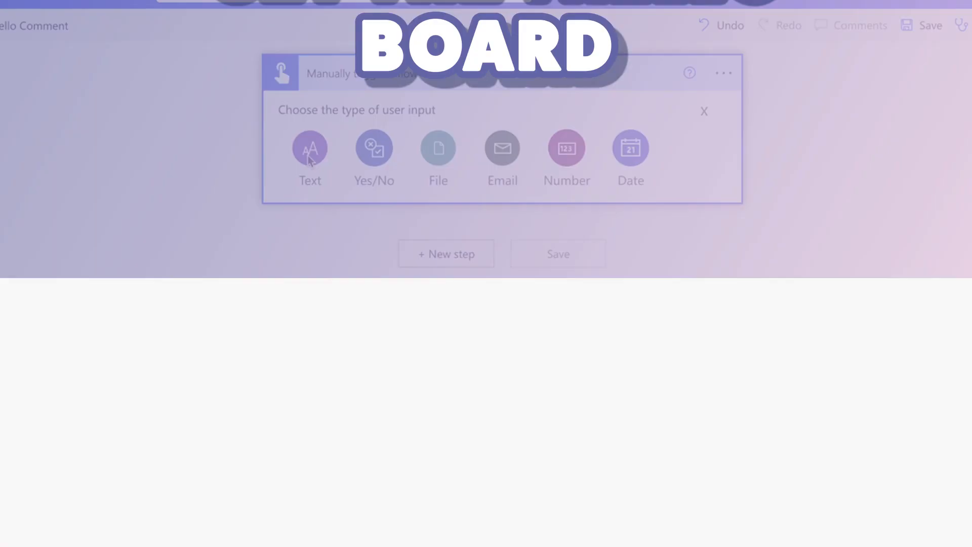
Add a Board Name text input to the trigger with prompt 'Please type in a board name'.
click(309, 155)
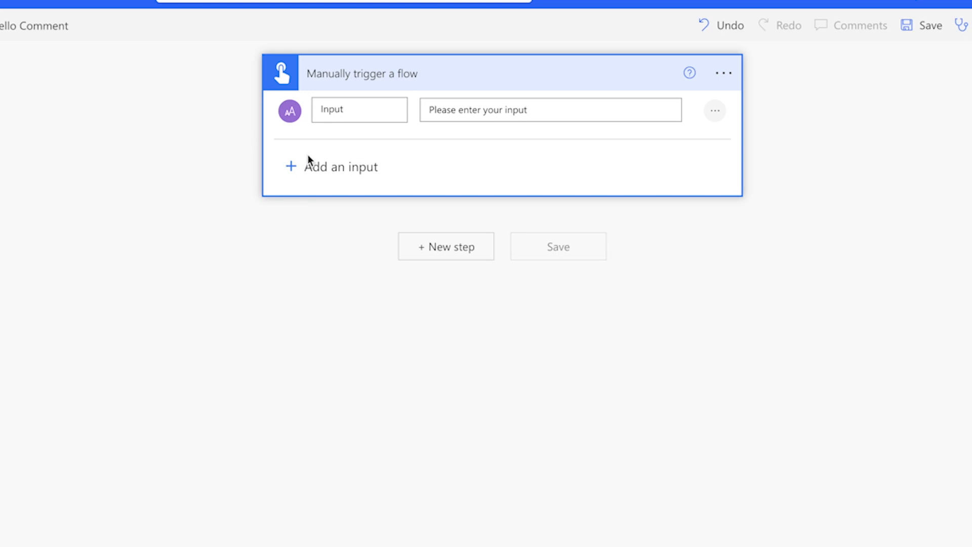
click(714, 110)
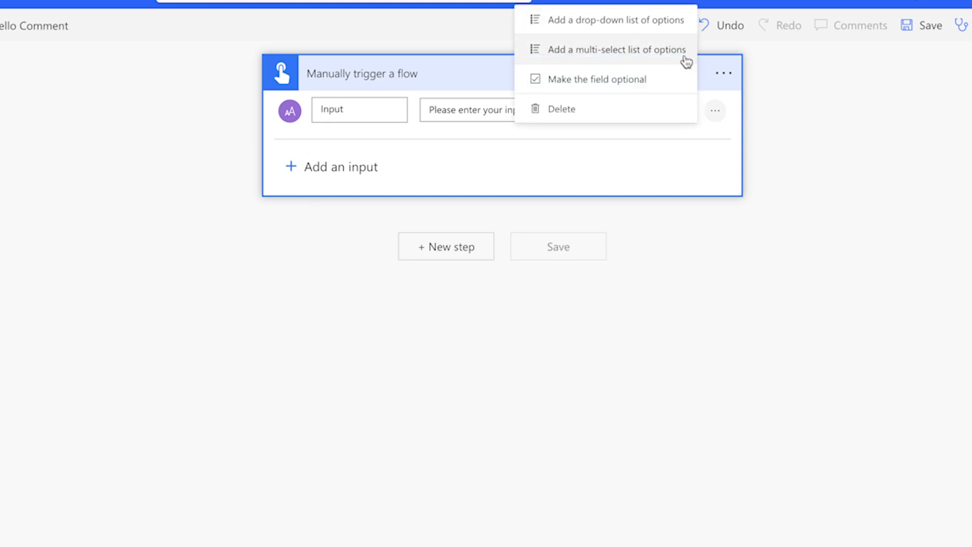
mouse_move(633, 19)
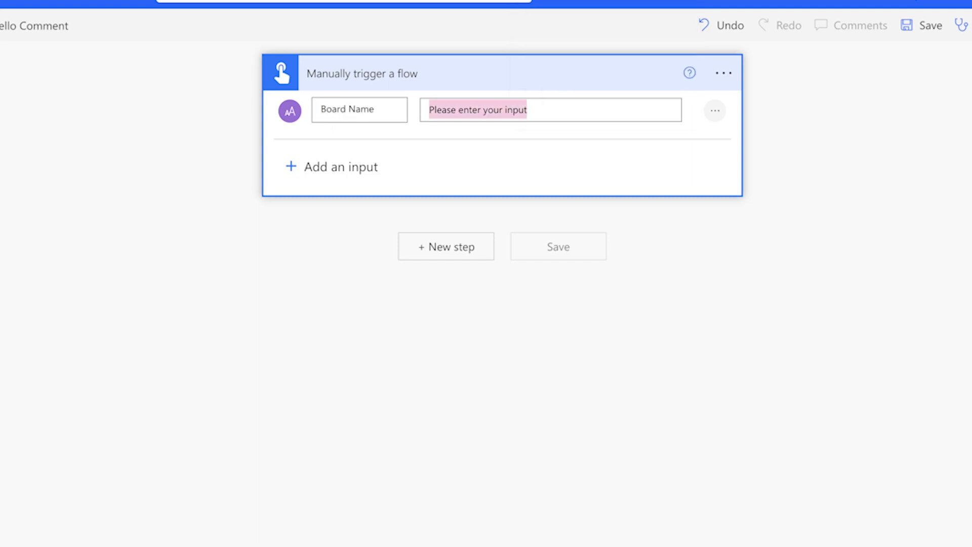
text(Please type in a board name)
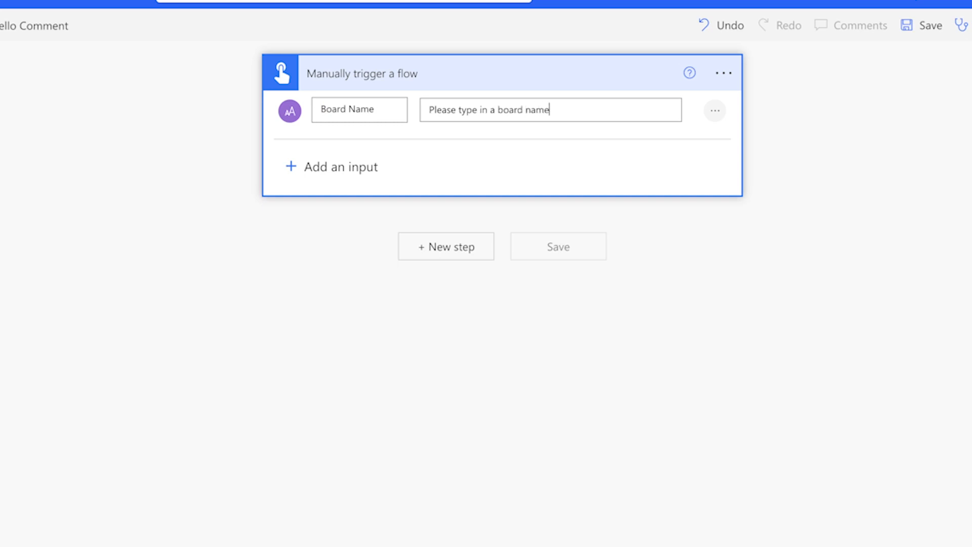
Add a Trello List boards step followed by a Filter array action.
click(446, 246)
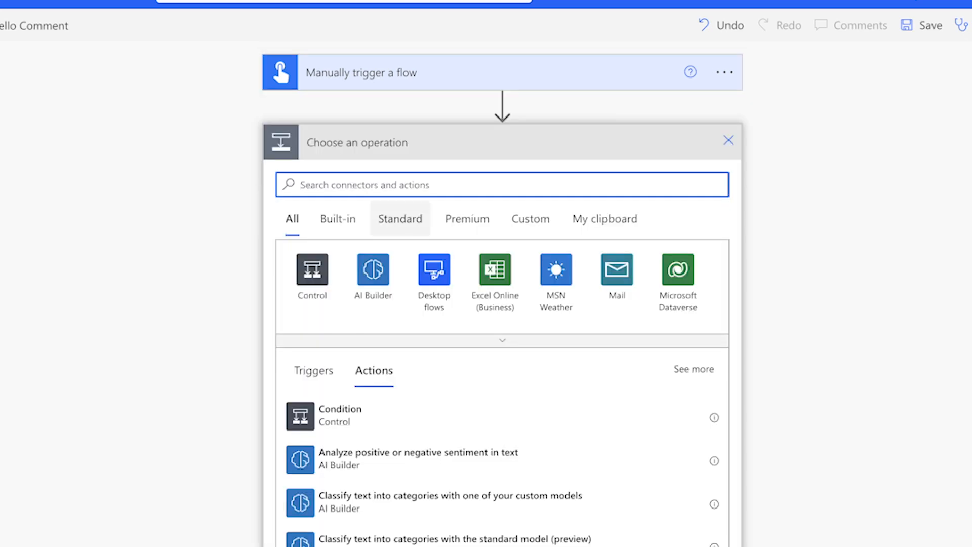
text(trello)
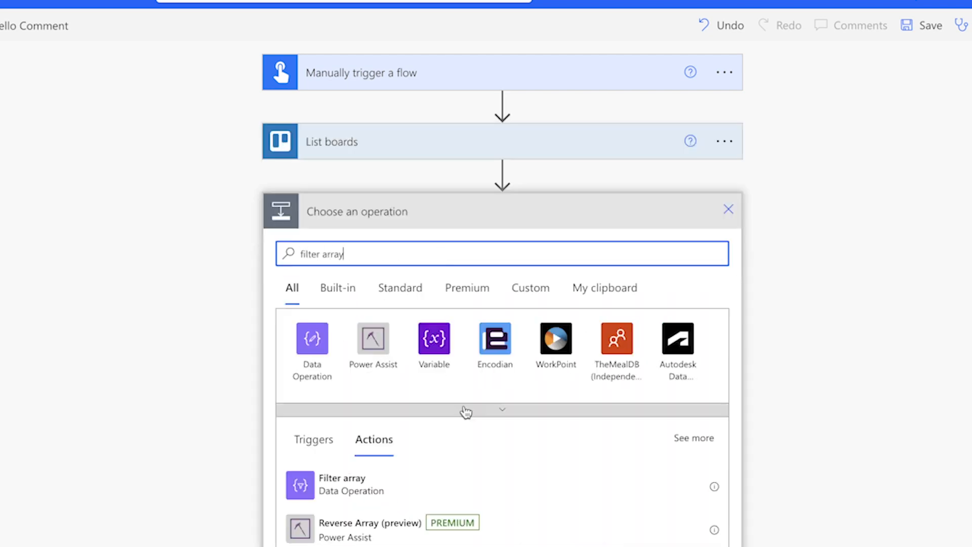
click(341, 484)
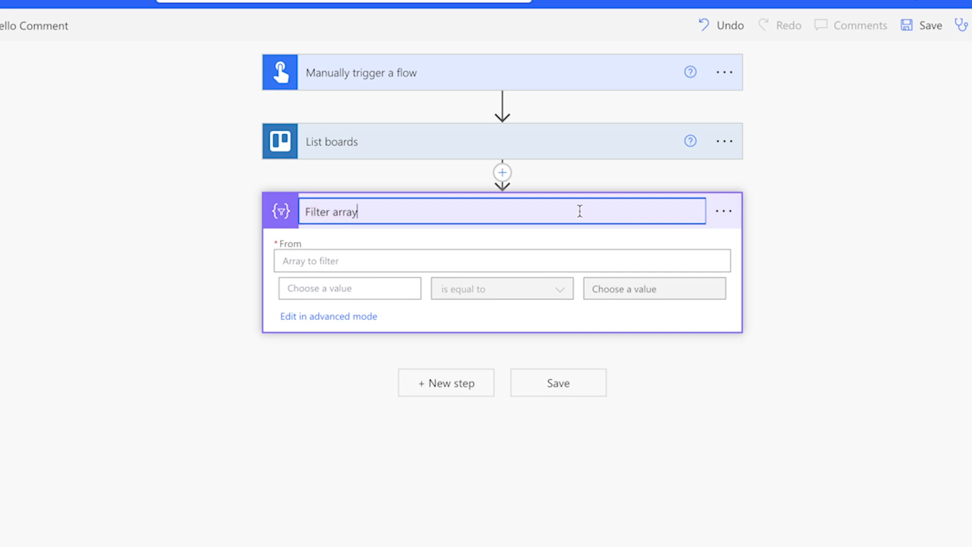
Name the filter 'Get Specific Board', filter the boards body where name equals the trigger's Board Name.
text(- Get Specific Board)
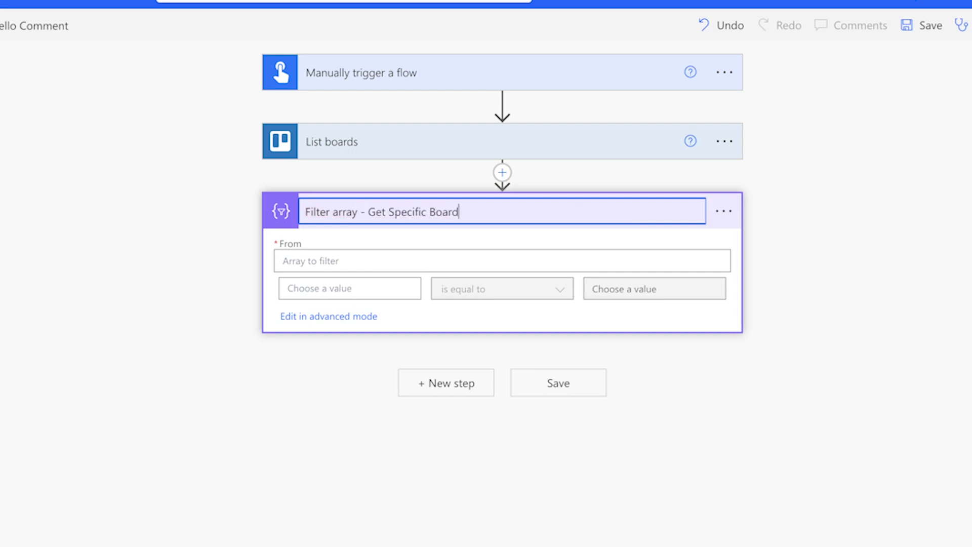
click(671, 457)
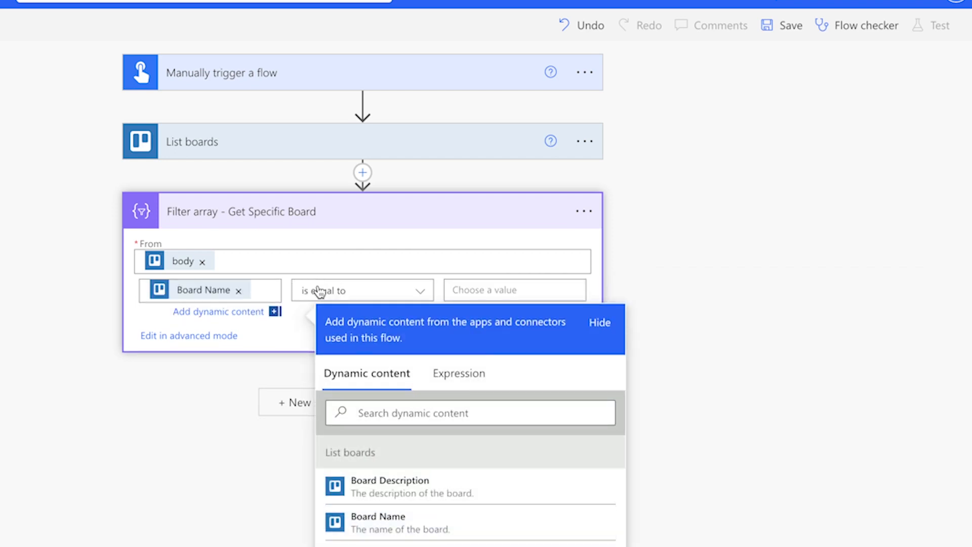
text(board name)
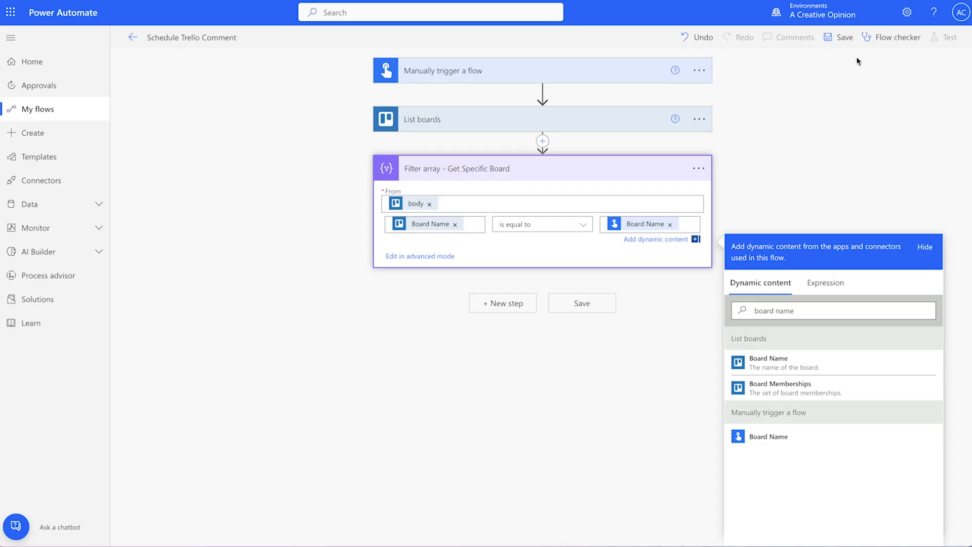
Save and test-run the flow with board name Project Management, then inspect the Get Specific Board results.
click(842, 38)
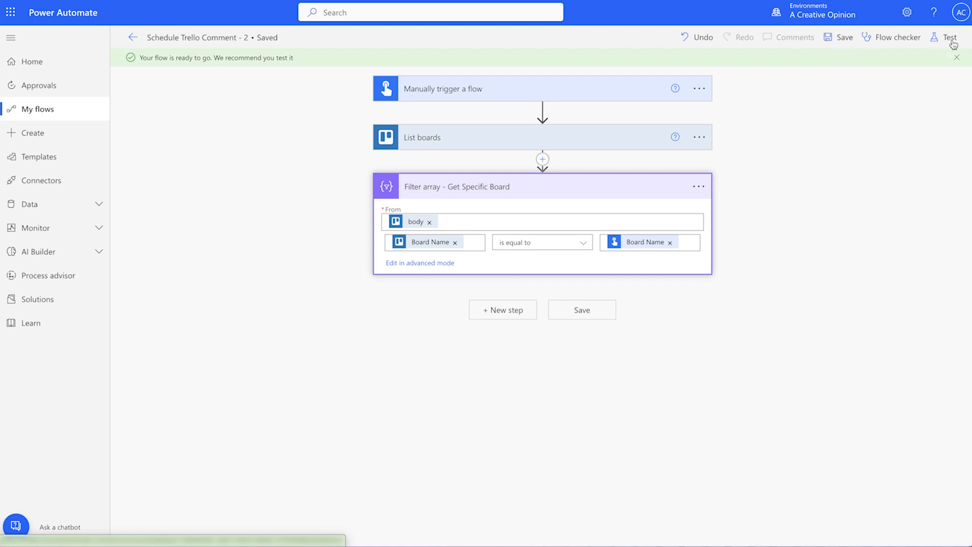
click(950, 37)
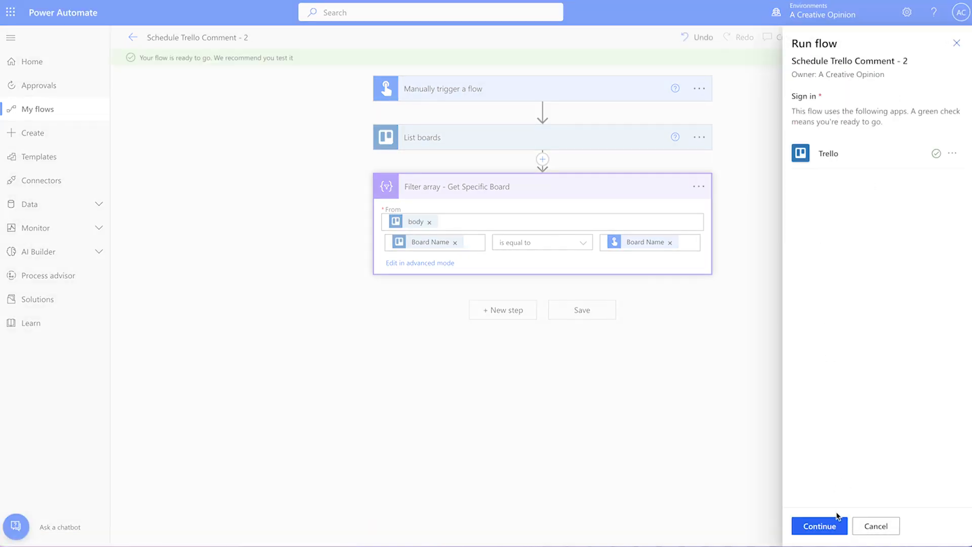
click(818, 525)
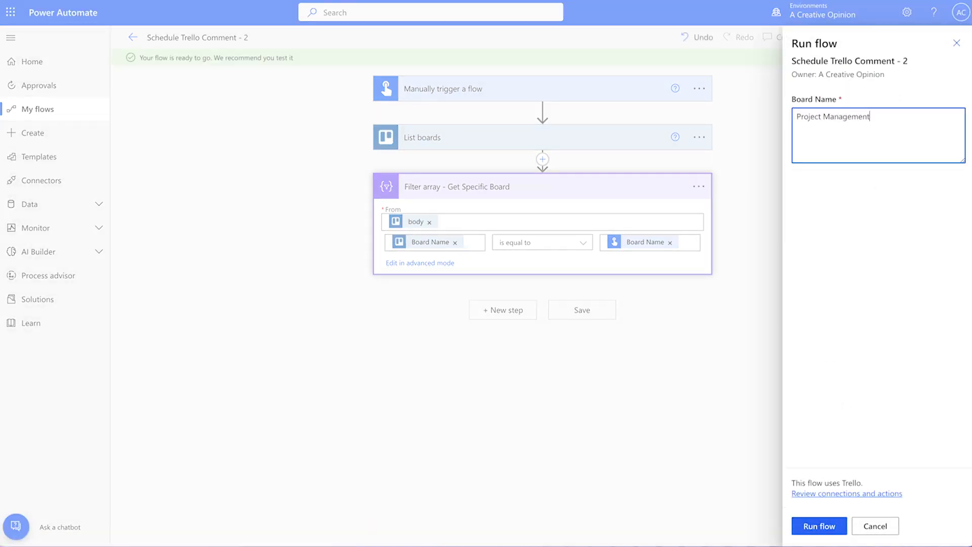
click(818, 525)
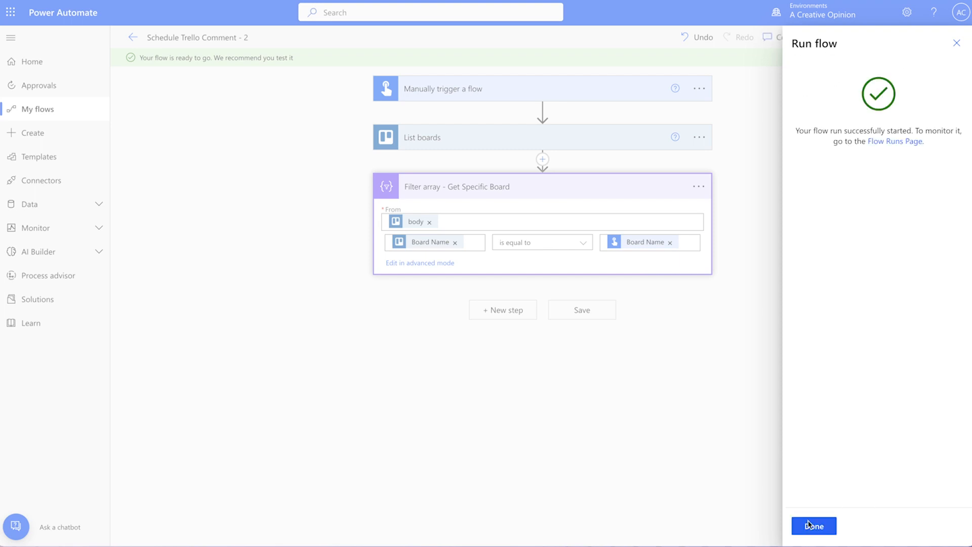
click(813, 526)
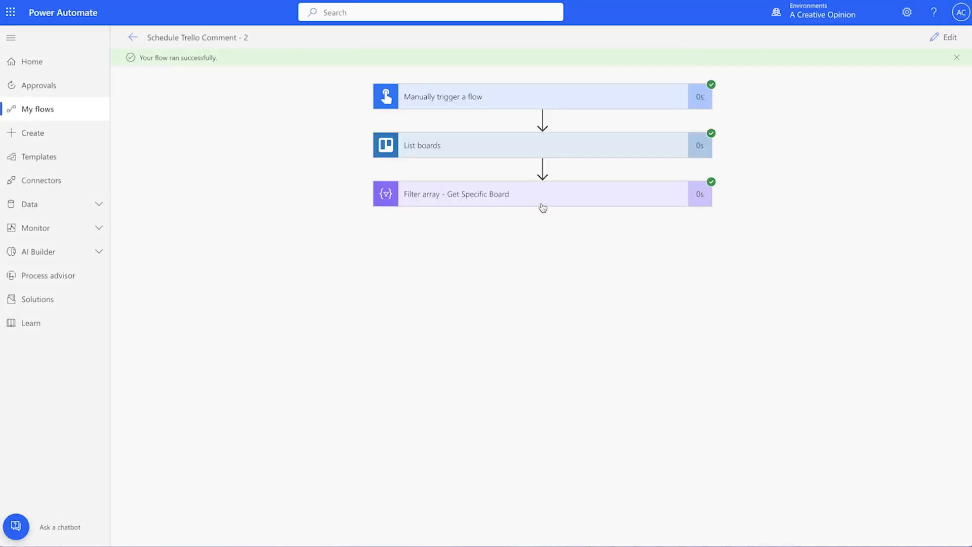
click(543, 194)
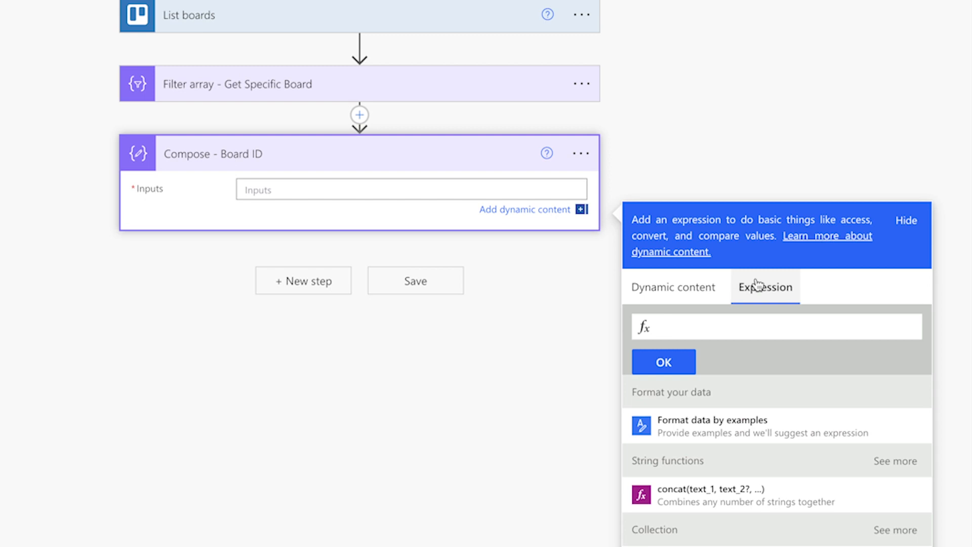
Enter the Compose Board ID expression taking [0]['id'] of the filtered boards body and confirm it.
text([0])
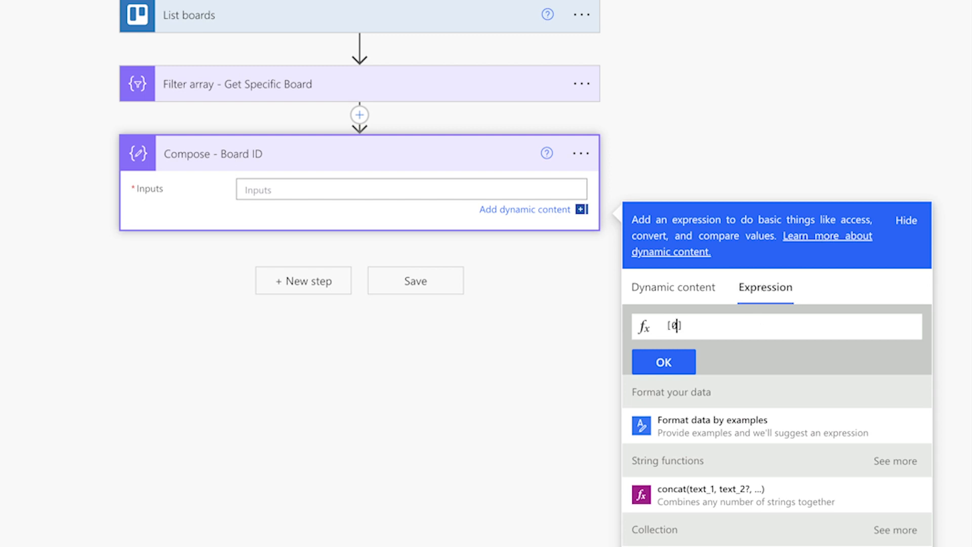
text(0)
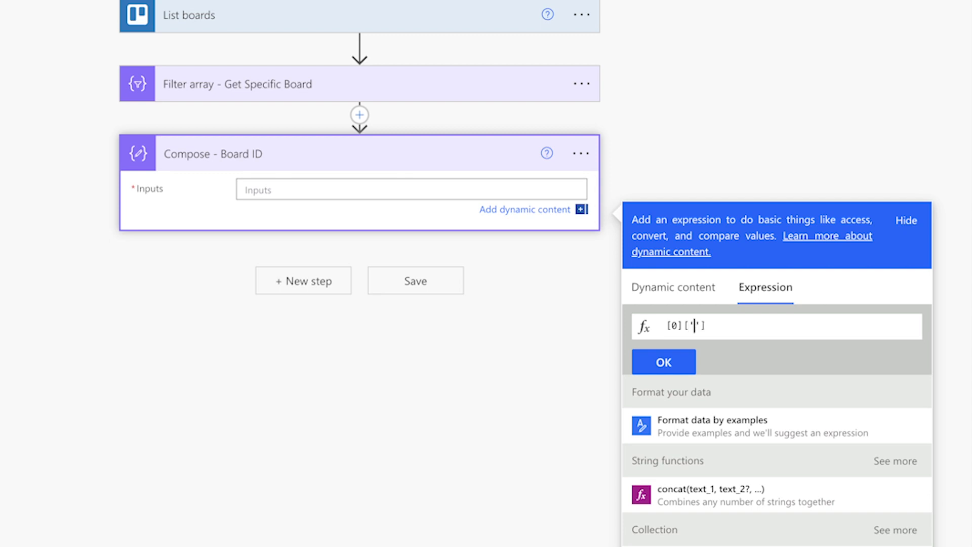
text(id)
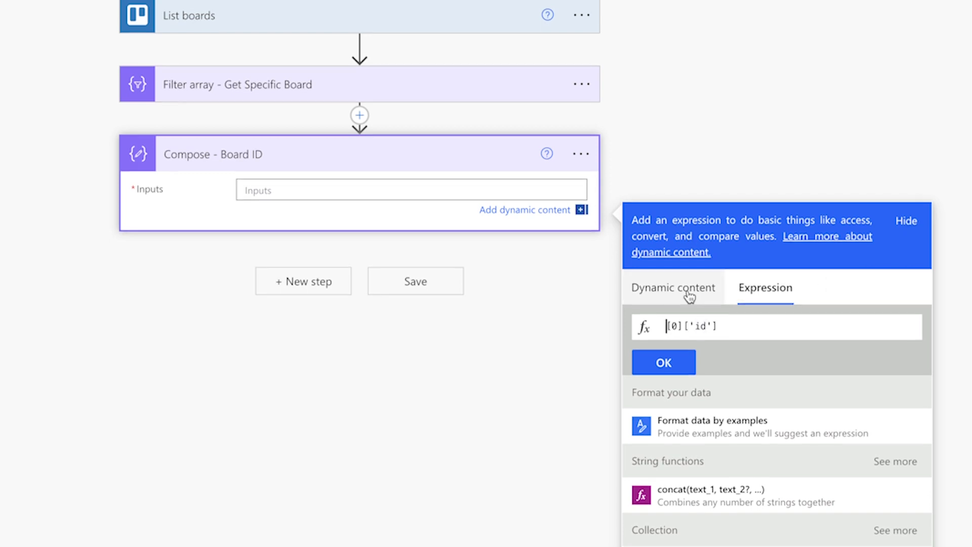
click(673, 287)
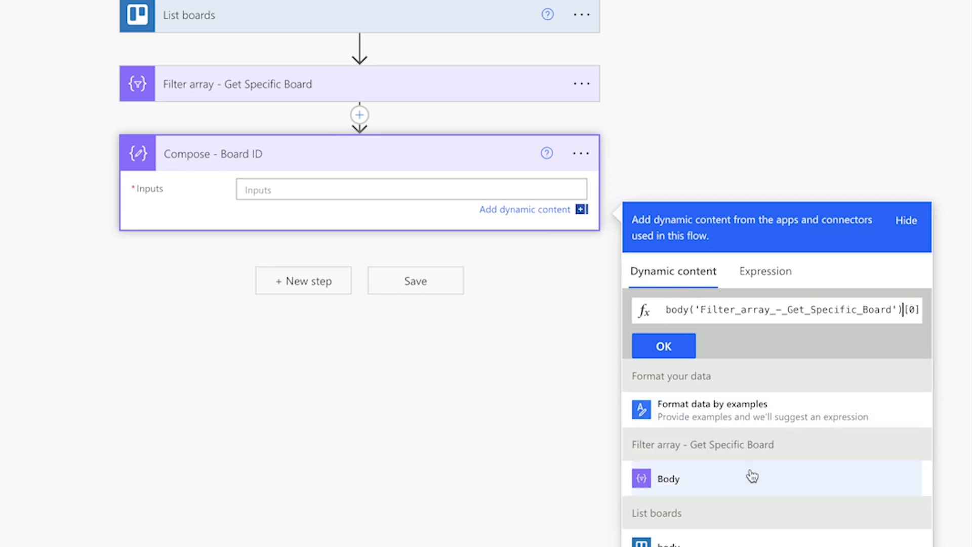
click(662, 345)
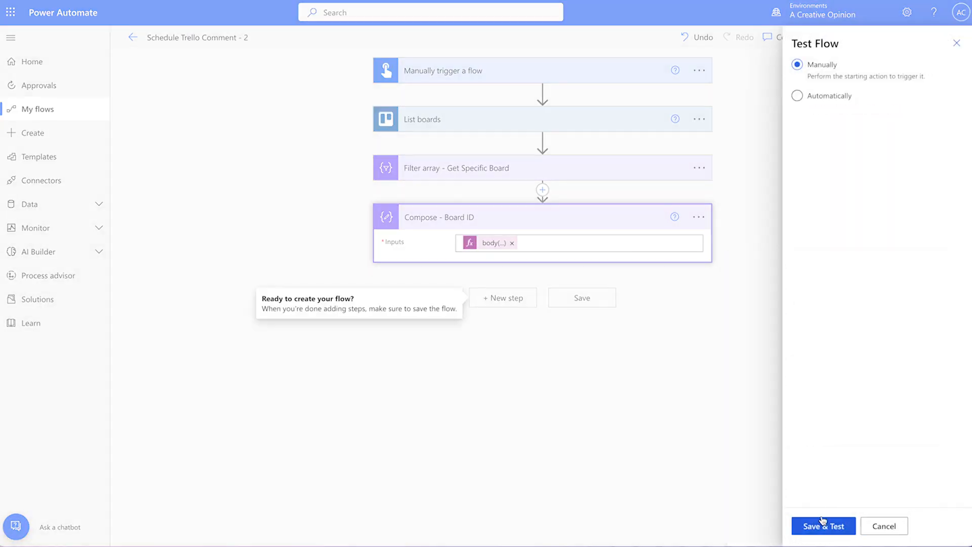
Save & Test the flow and review the Filter array - Get Specific Board run inputs and outputs.
click(822, 525)
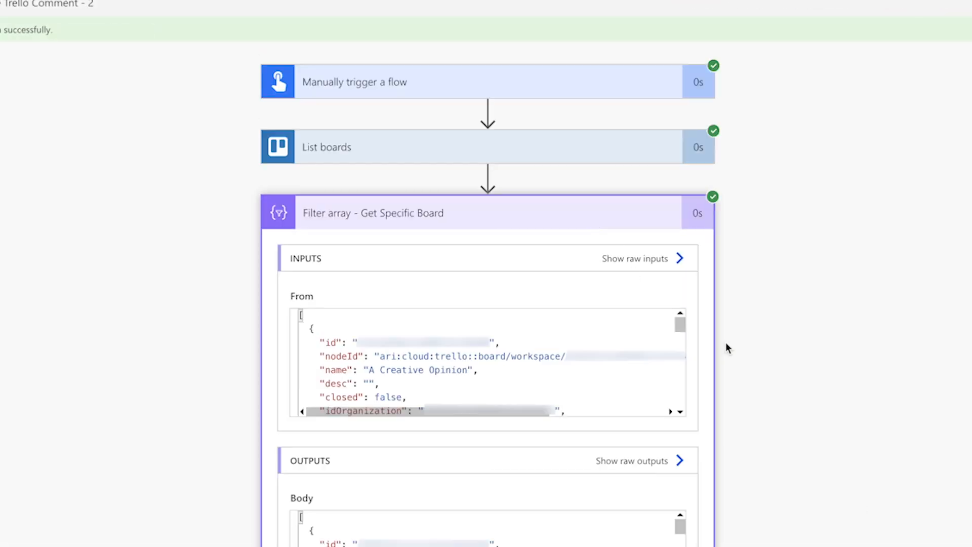
scroll(down, 3)
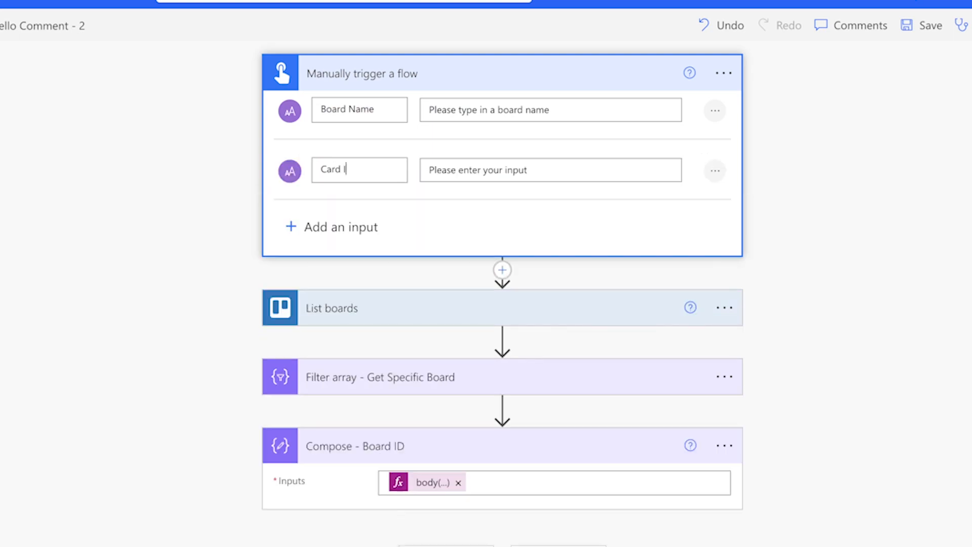
Add a Card ID text input to the trigger with hint 'Pasted the card ID'.
text(Pasted the card ID)
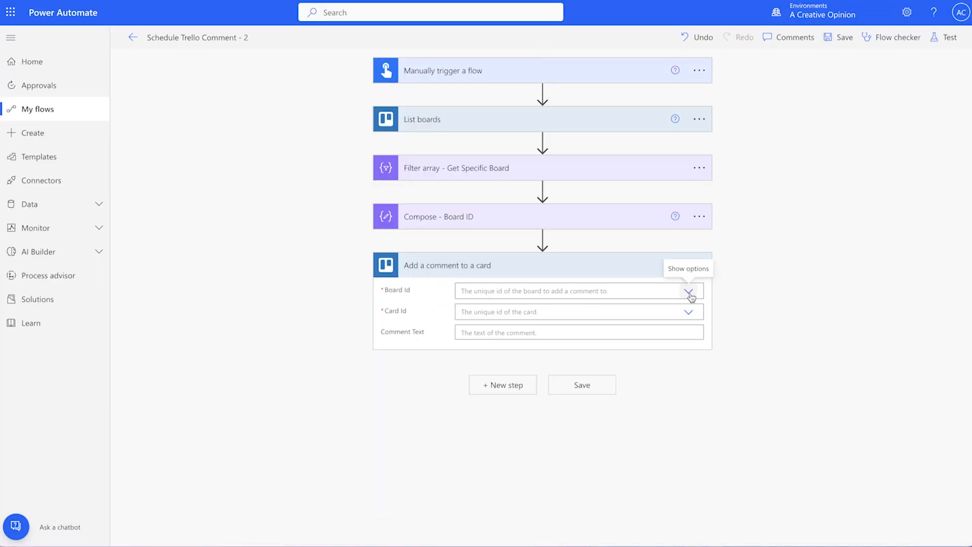
Set the comment action's Board Id to the custom value of the Board ID step's Outputs.
click(689, 291)
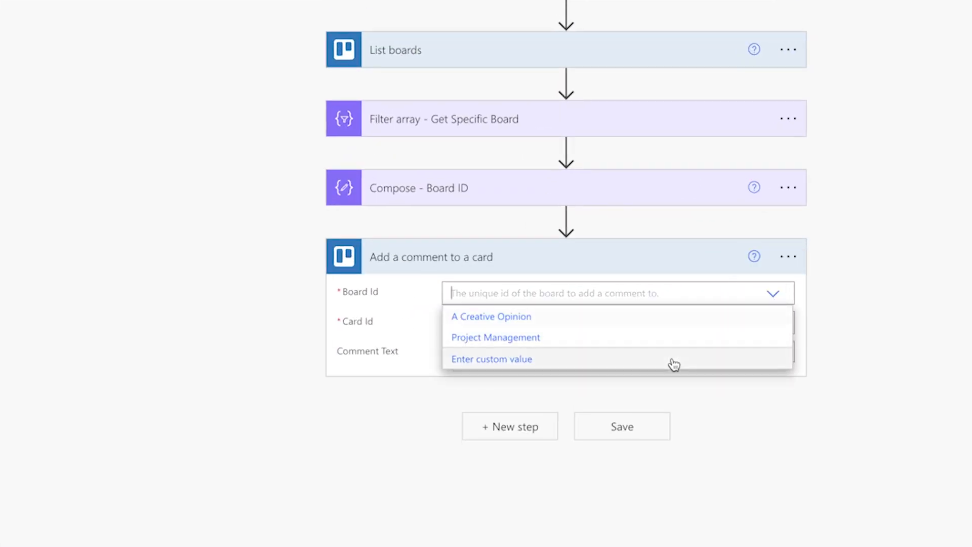
click(492, 359)
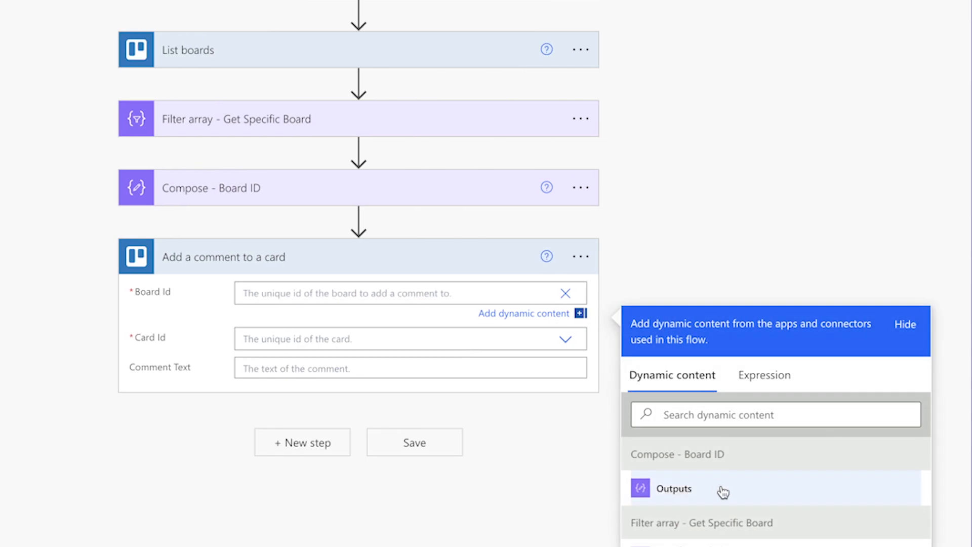
click(673, 488)
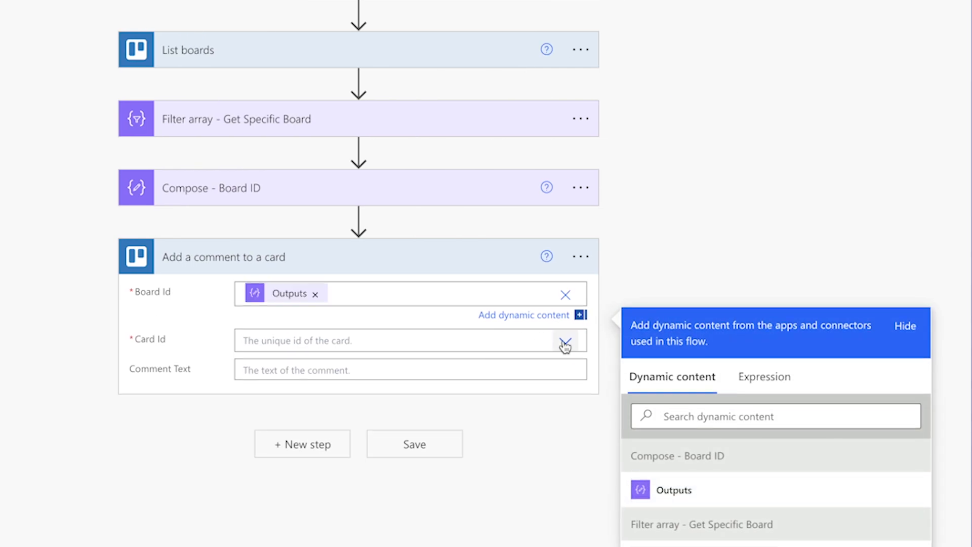
Set Card Id to the trigger's Card ID and the comment to the trigger's Comment Text.
click(563, 340)
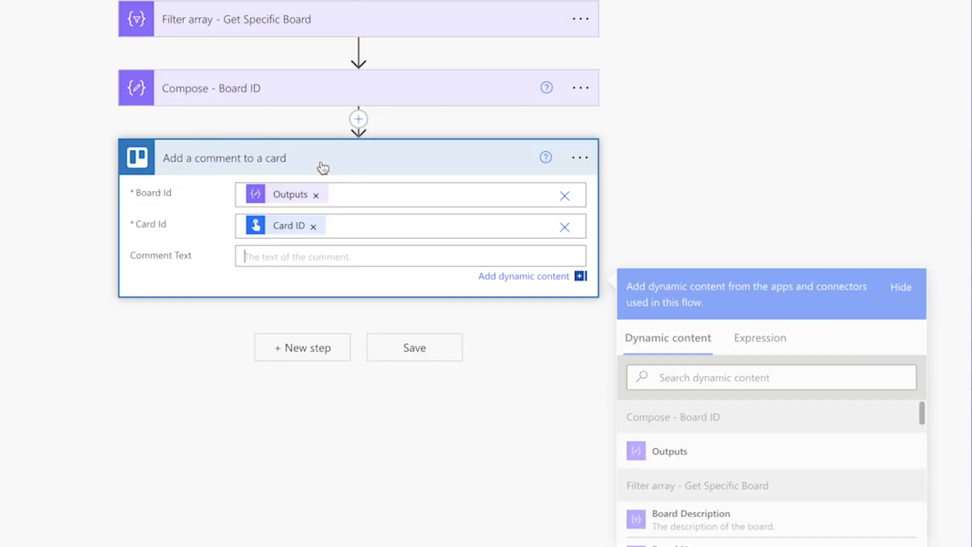
text(comment)
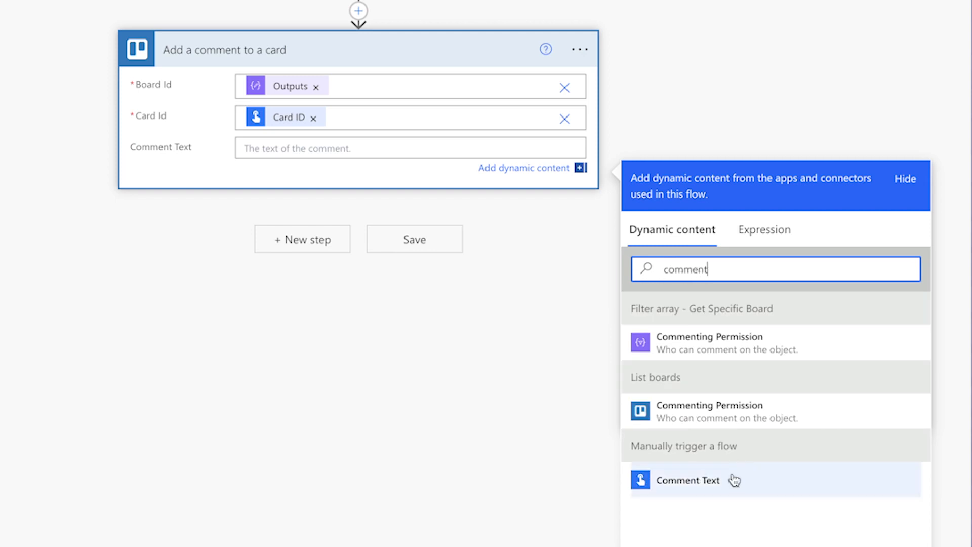
click(686, 480)
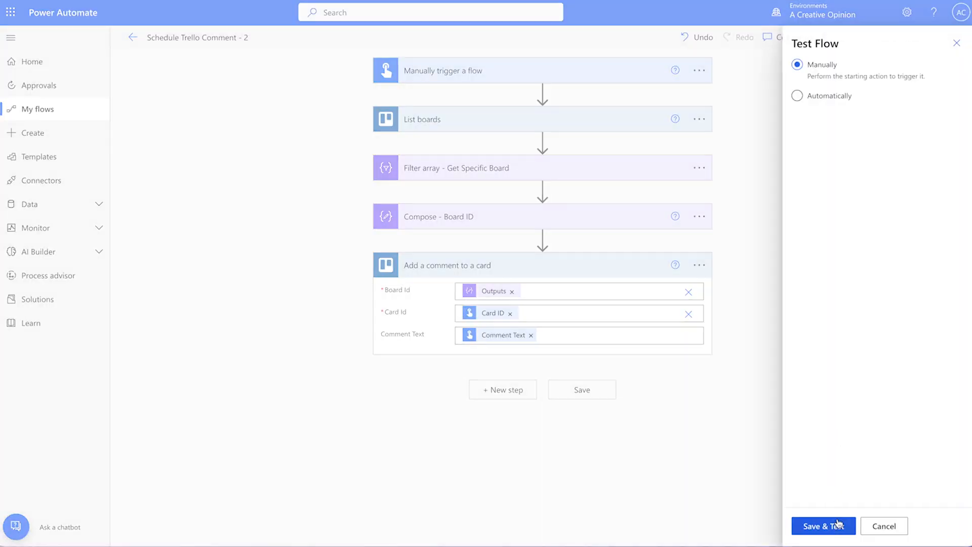
Save & Test the flow and start on the run form's Board Name and Card ID fields.
click(822, 525)
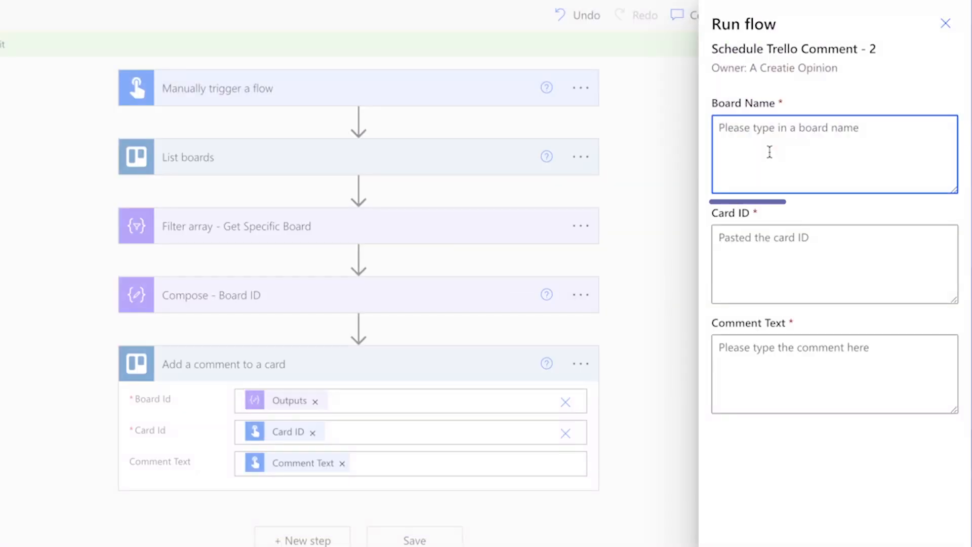
click(834, 263)
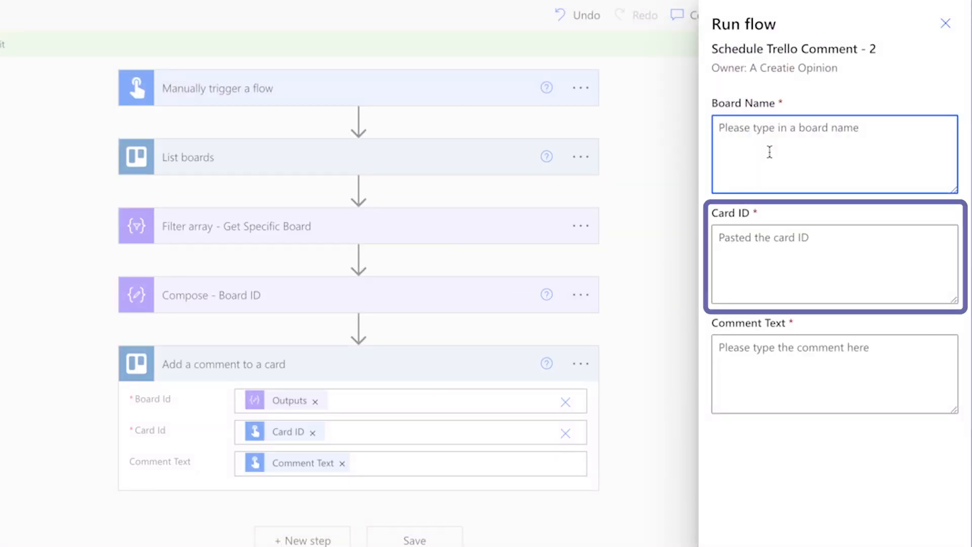
click(833, 154)
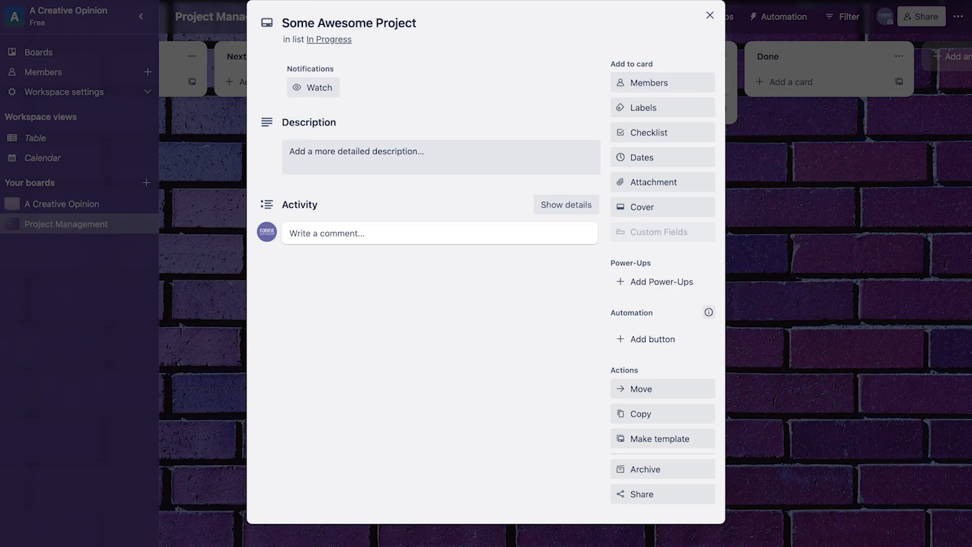
From the card's Share options, export its JSON to find the card ID.
scroll(down, 3)
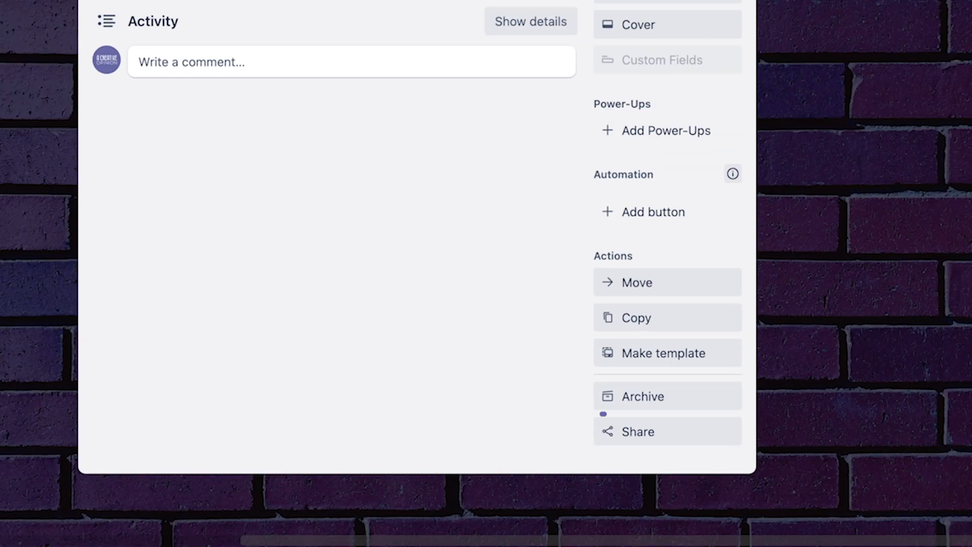
click(637, 431)
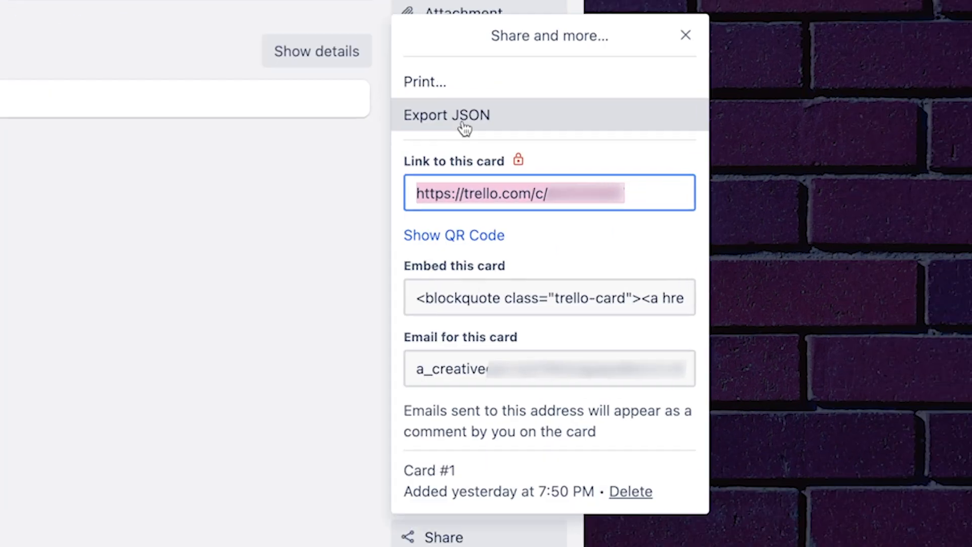
right_click(549, 192)
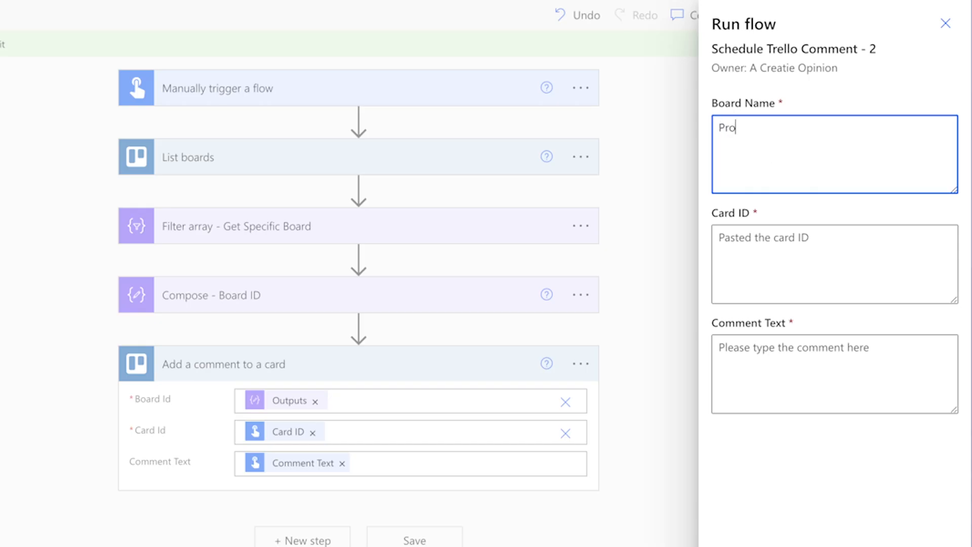
Run the flow with board 'Project Management', the card ID and comment 'This is a comment from Power Automate!!!'.
text(Project Management)
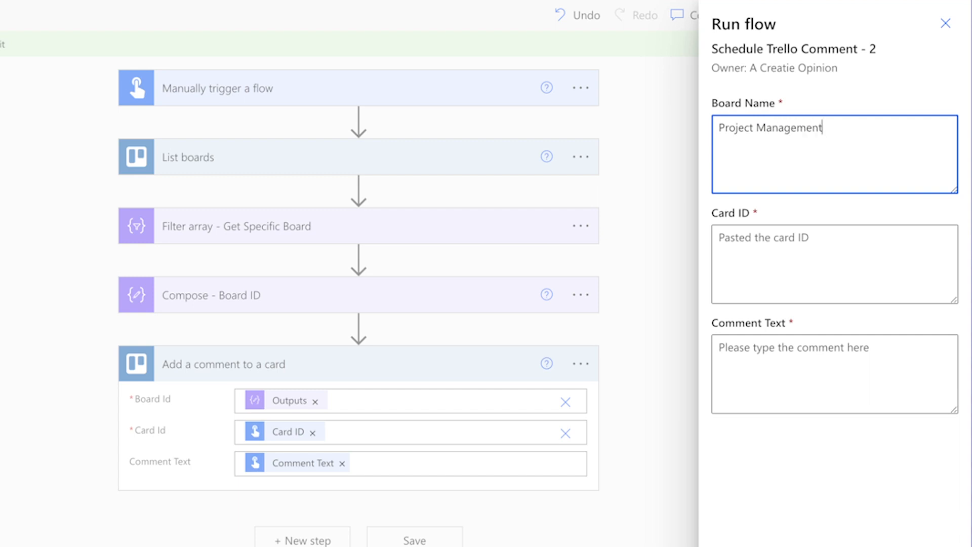
text(@card)
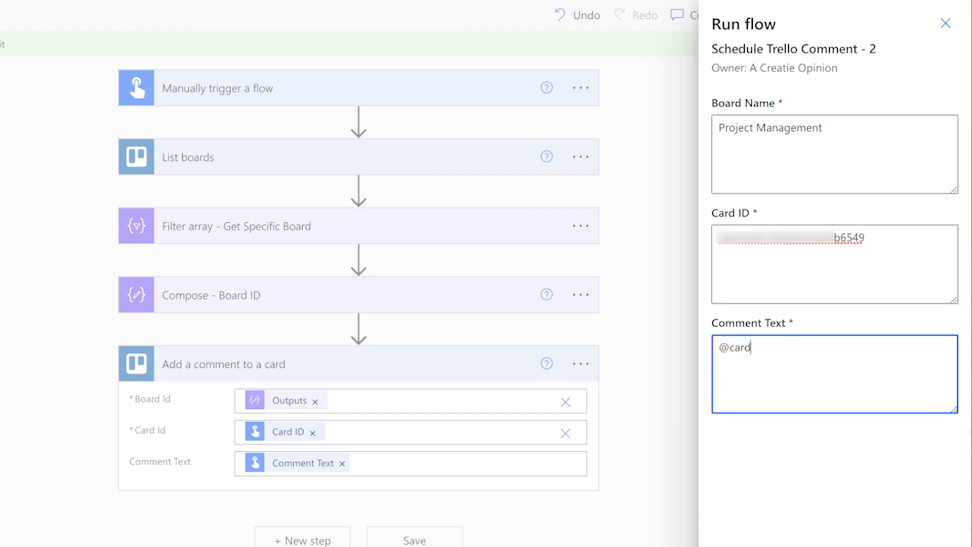
text(This is a comment from Power Automate!!!)
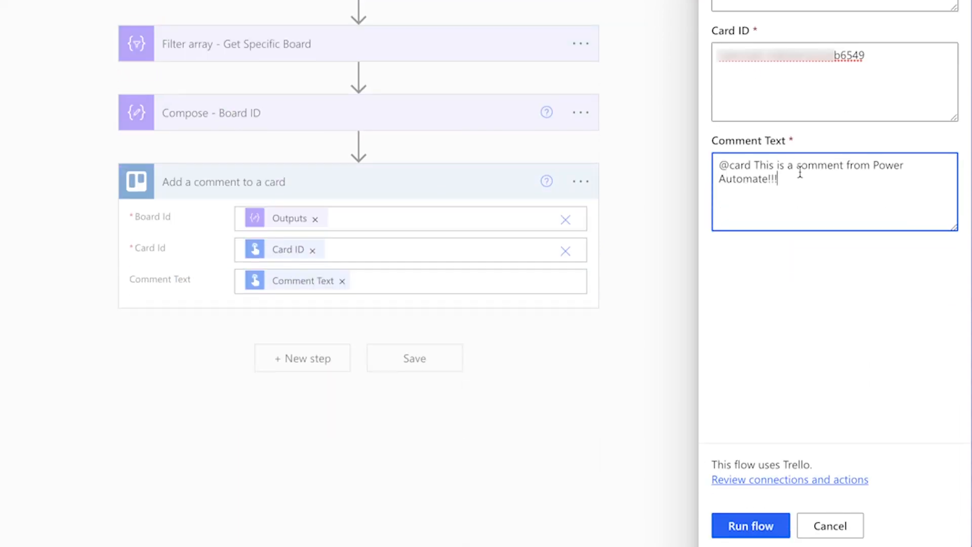
click(750, 525)
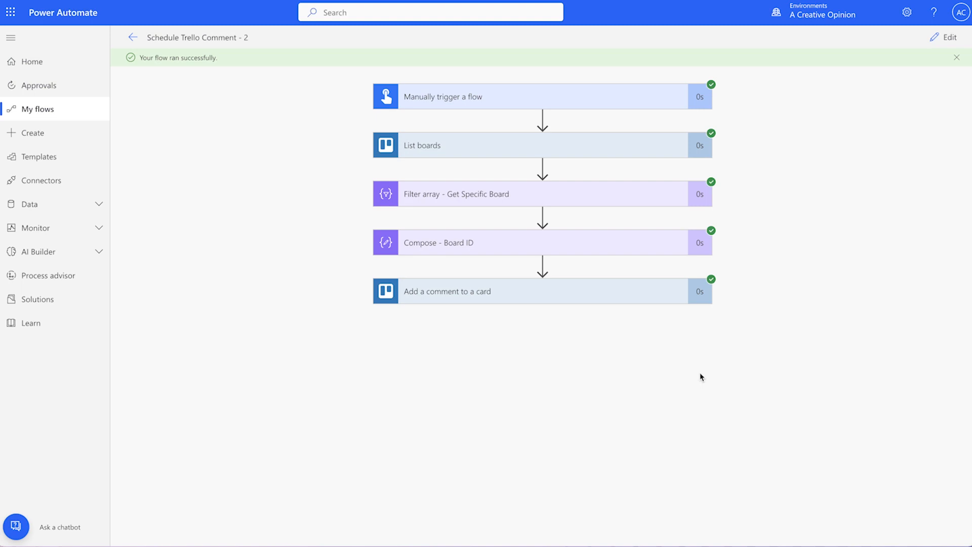
Add a Schedule Date date input and a Schedule Time text input hinting to enter a time in 24-hour format.
click(949, 38)
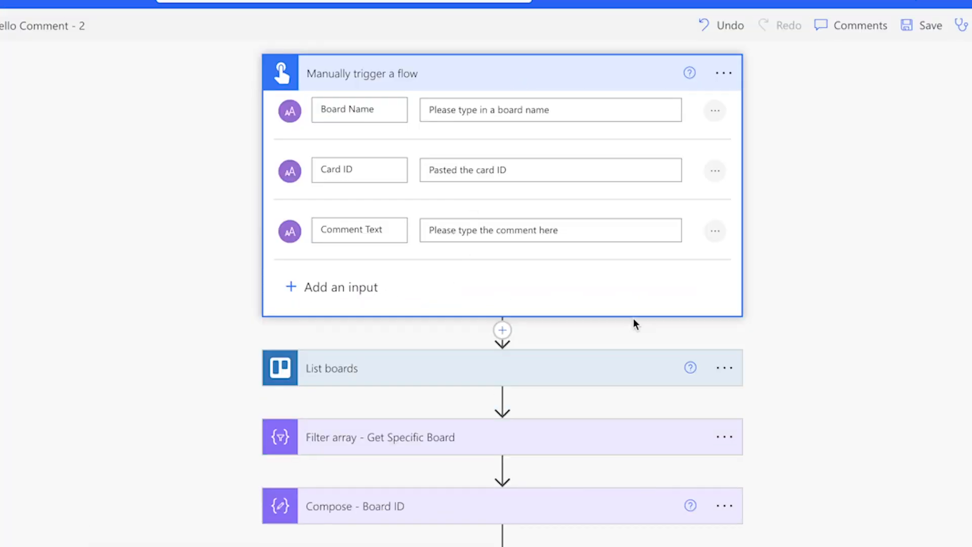
click(340, 287)
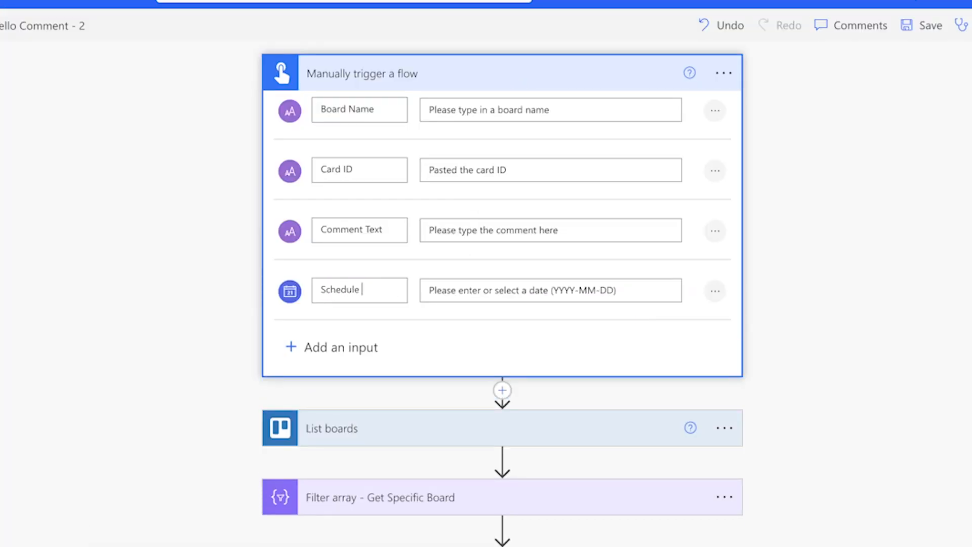
text(Date)
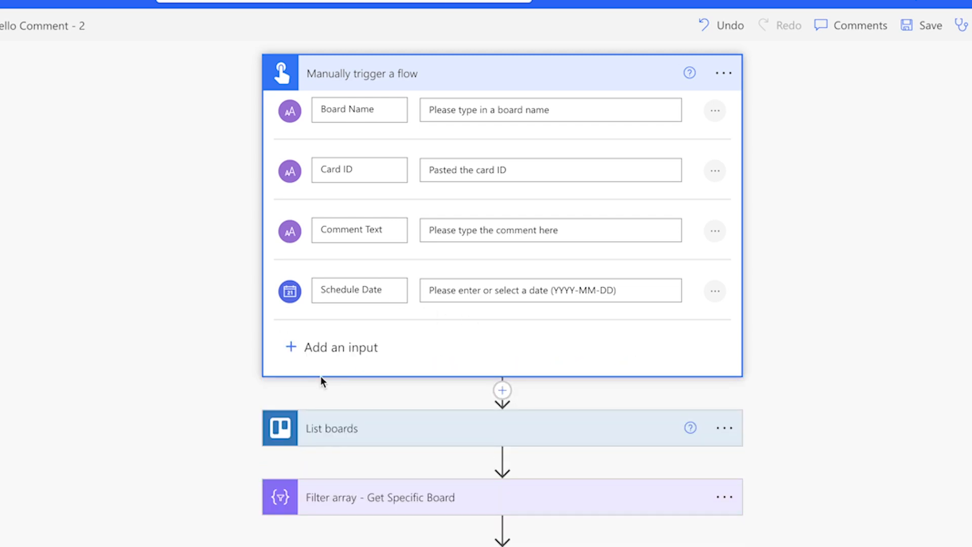
click(339, 346)
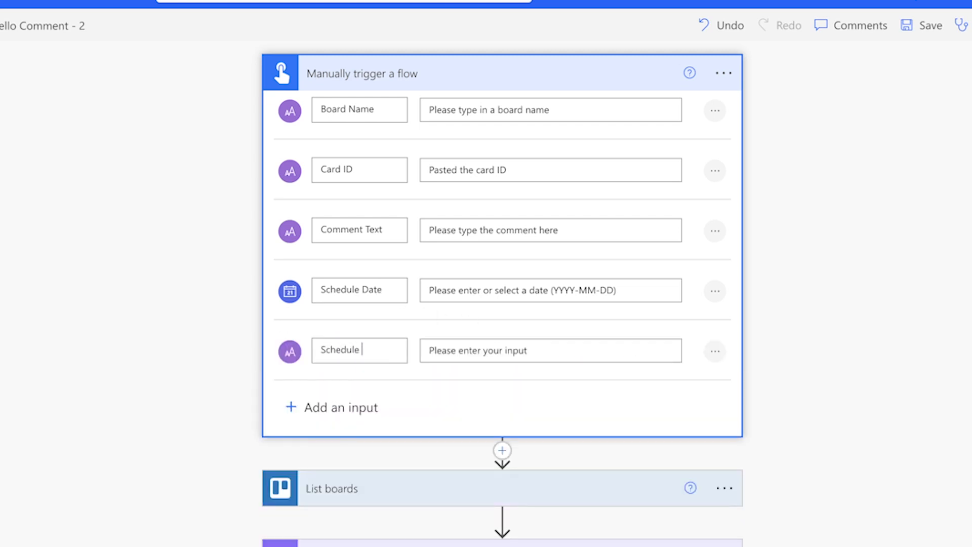
text(Time)
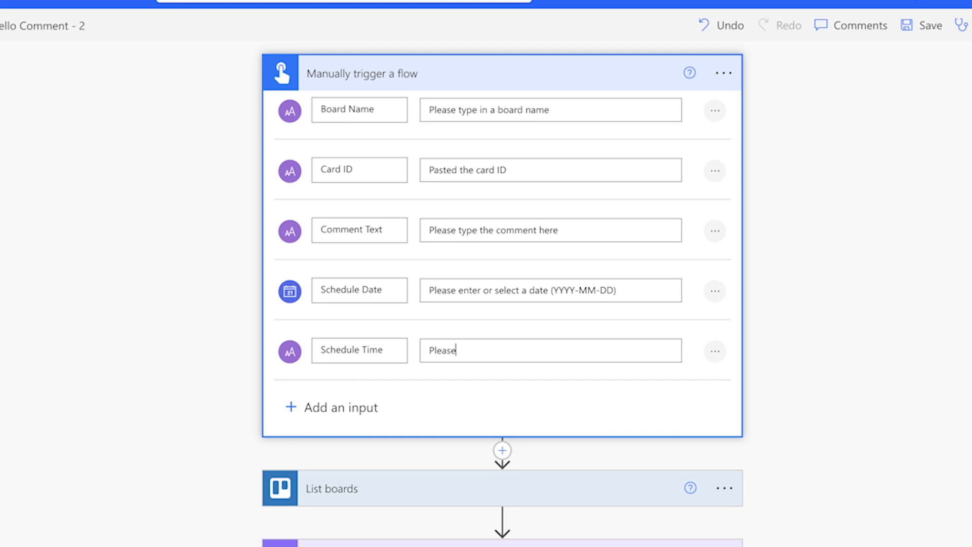
text(enter a time in 24-hour format (eg. 14:30 for 2:30 P)
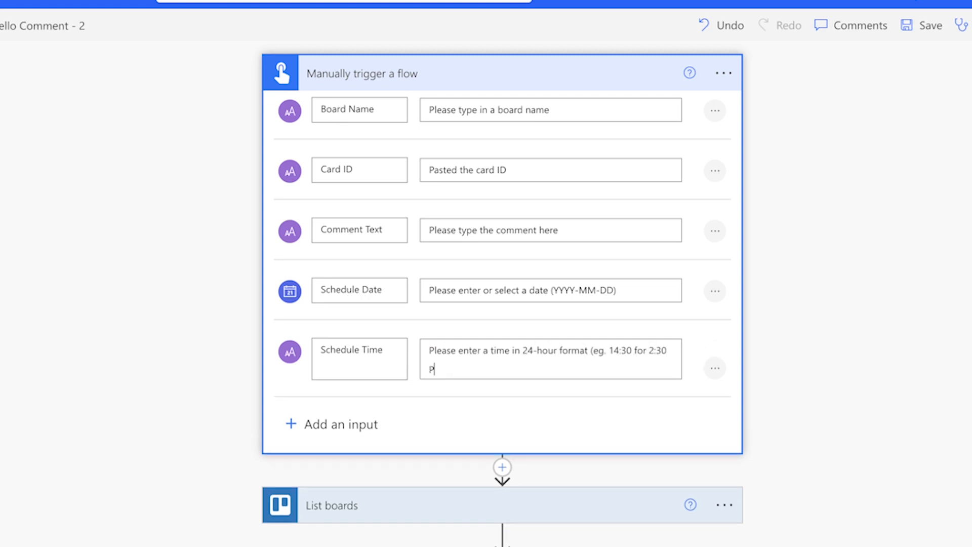
click(501, 466)
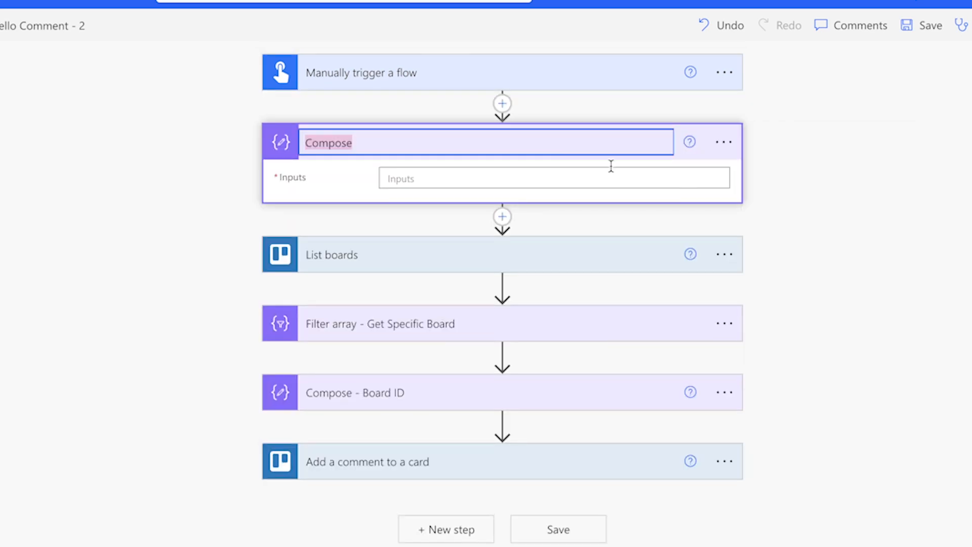
Rename Compose to 'Compose - Schedule Date Time' with Schedule Date and Schedule Time as its inputs.
text(-)
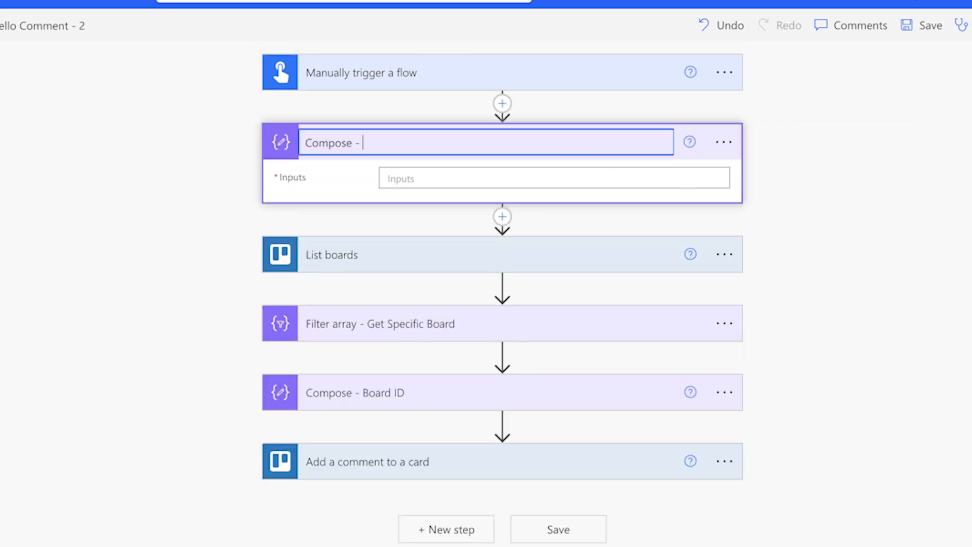
text(Schedule Date Time)
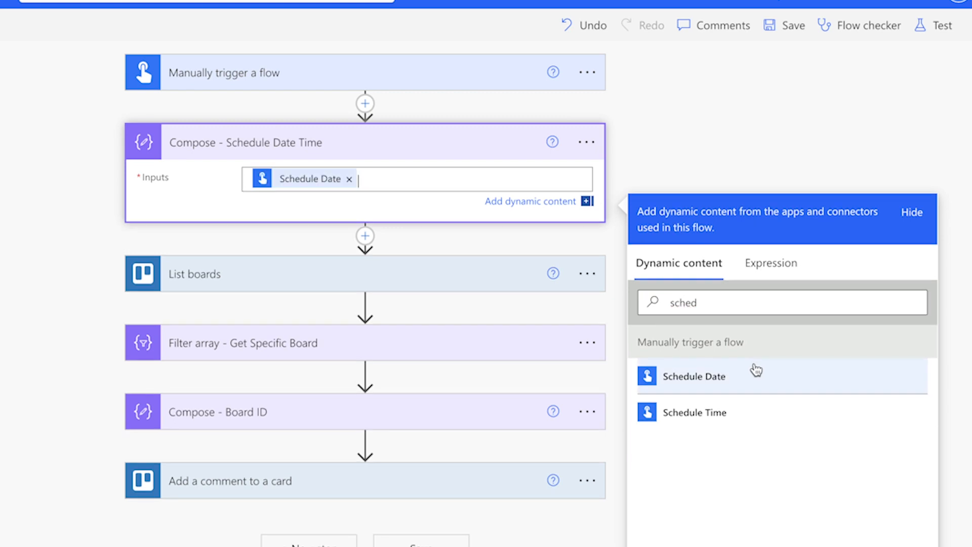
click(693, 412)
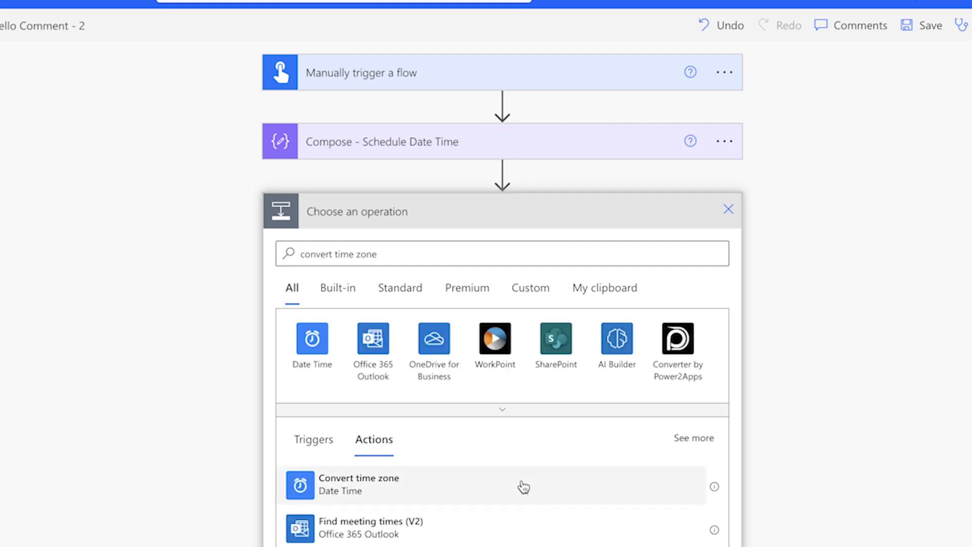
Add Convert time zone from Mountain Time to UTC using the round-trip format pattern.
click(358, 484)
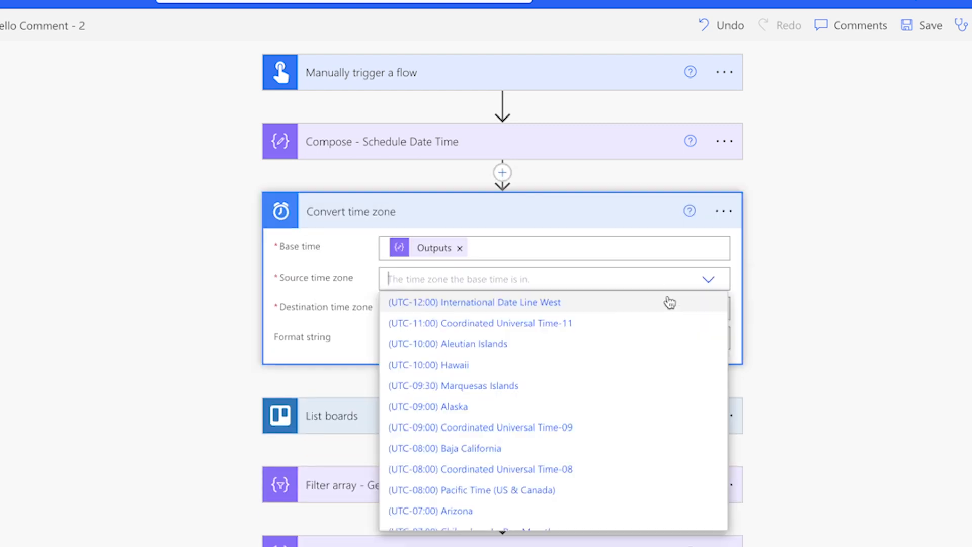
text(mount)
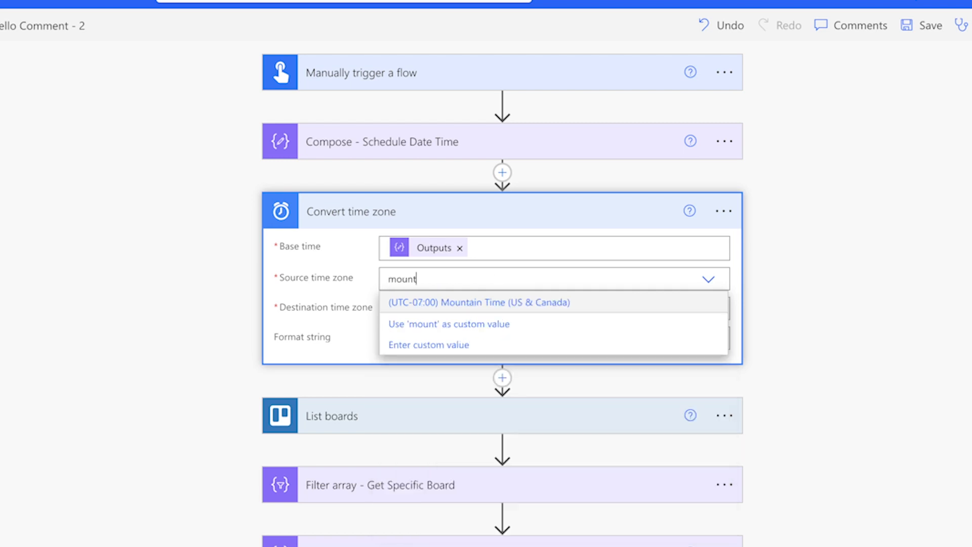
click(479, 301)
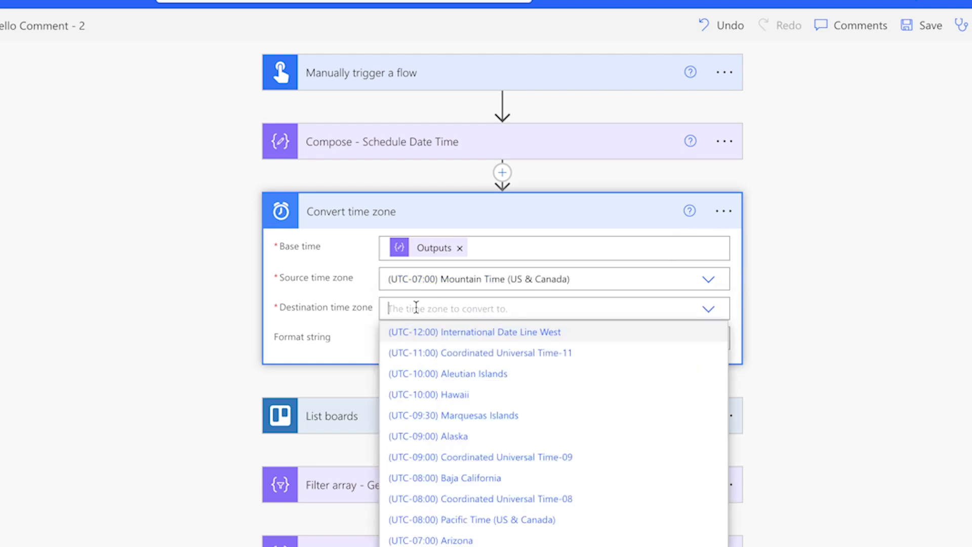
text(coor)
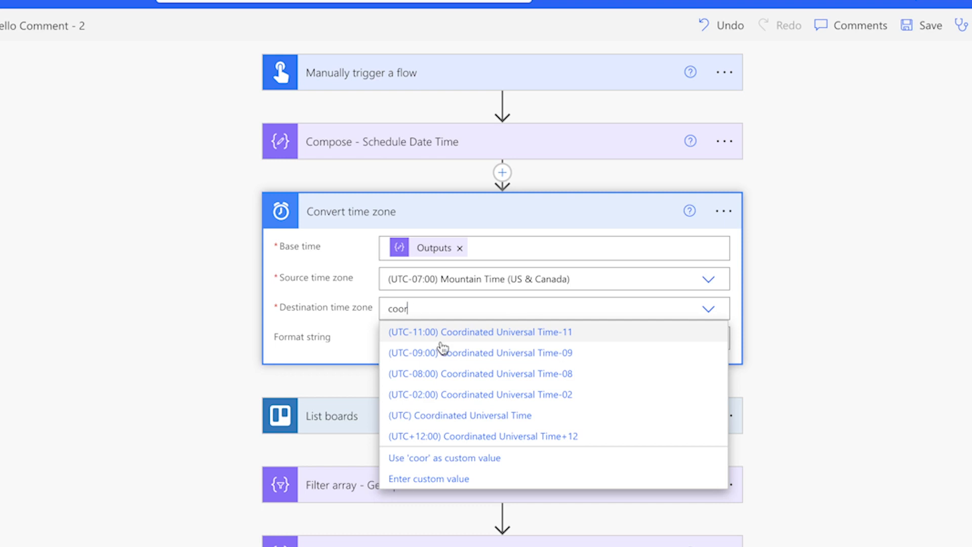
click(460, 415)
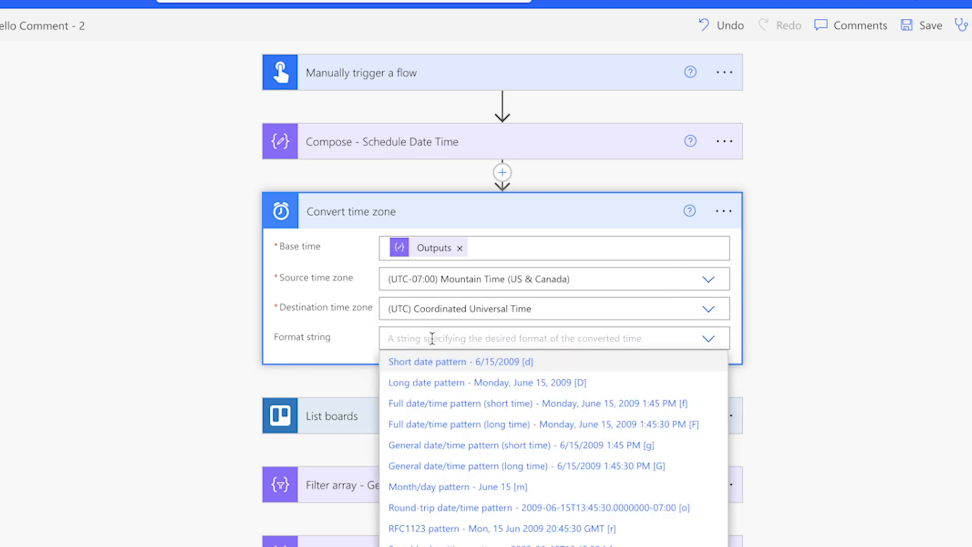
text(round-trip date/time pattern - 2009-06-15T13:45:30.0000000-07:00 [o)
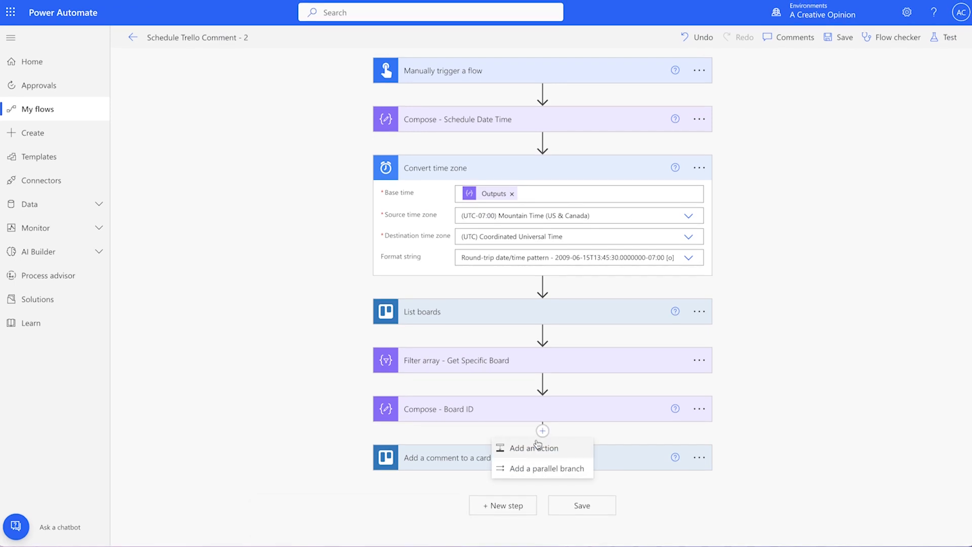
Add Delay until with Timestamp = Converted time before the card comment, then start a manual test.
click(528, 447)
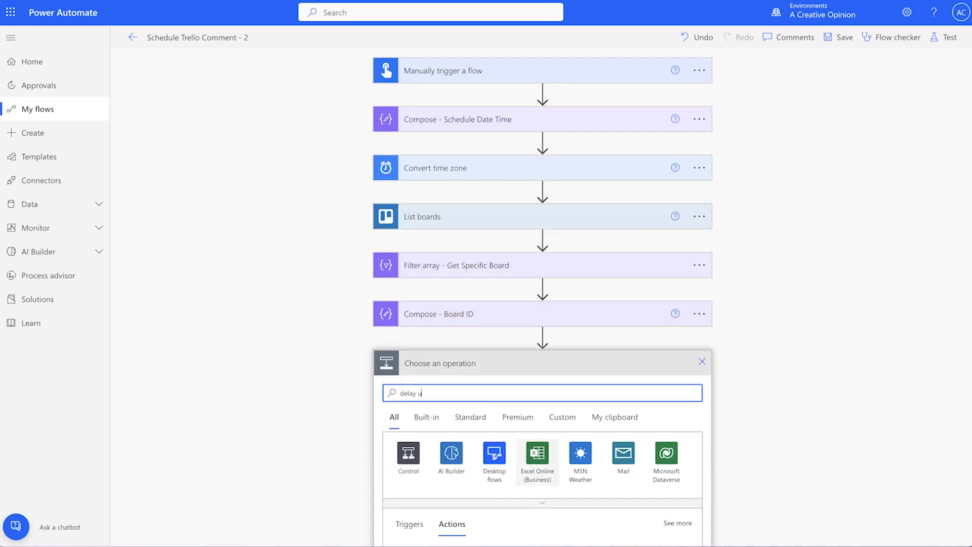
text(ntil)
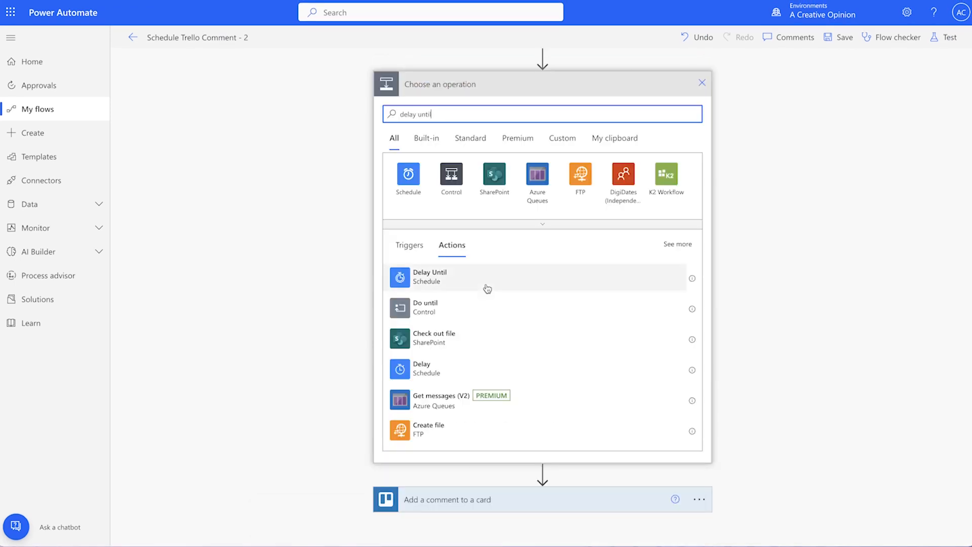
click(429, 276)
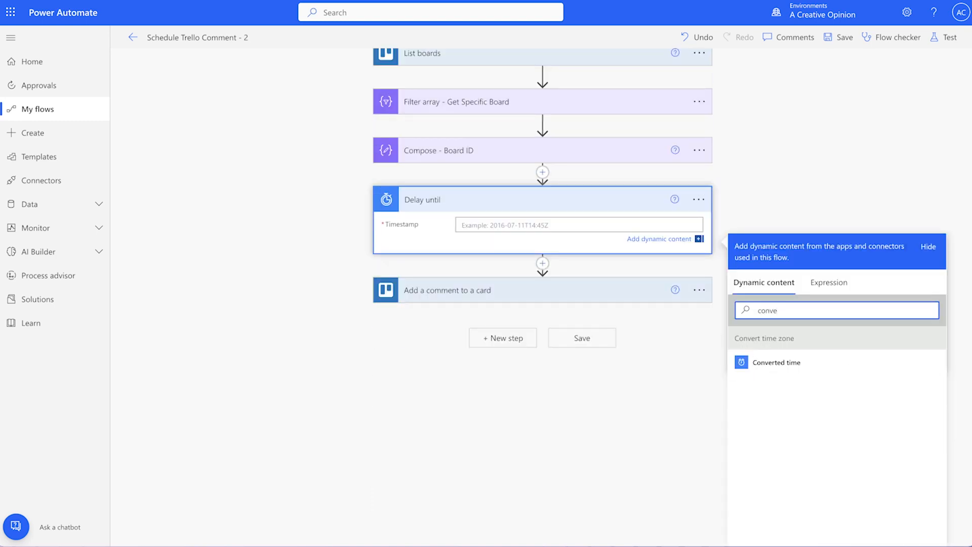
click(774, 363)
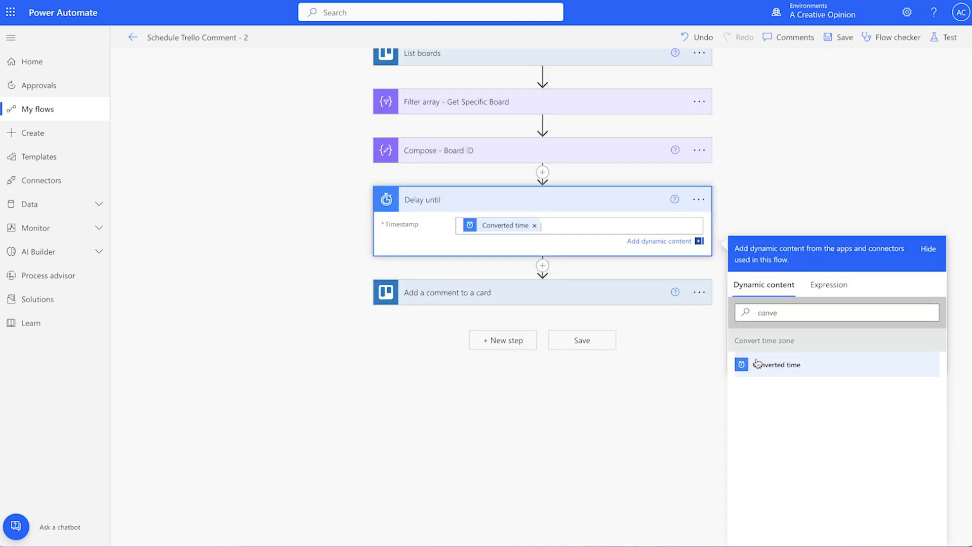
click(948, 38)
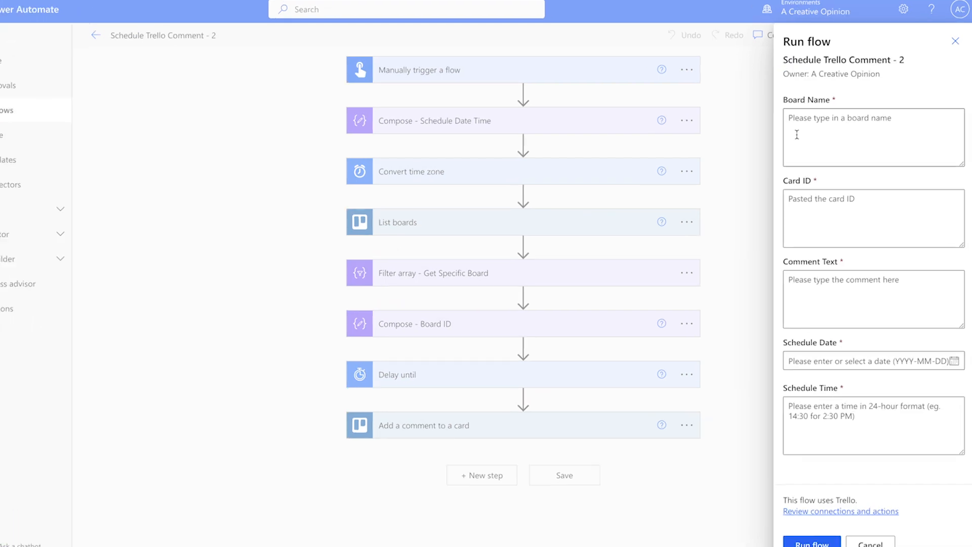
Run the flow for Project Management with the comment scheduled at 15:13, then dismiss the confirmation.
text(Project Manageme)
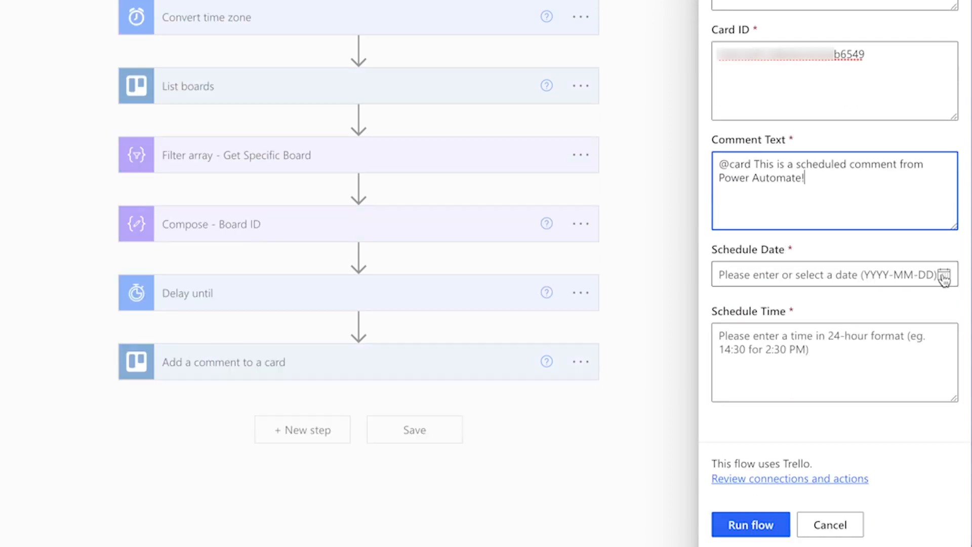
text(15)
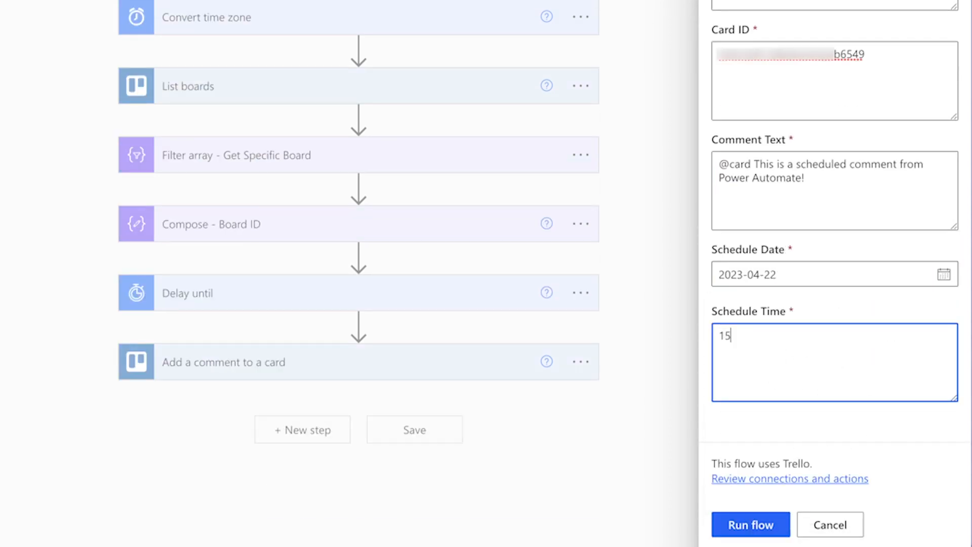
text(:13)
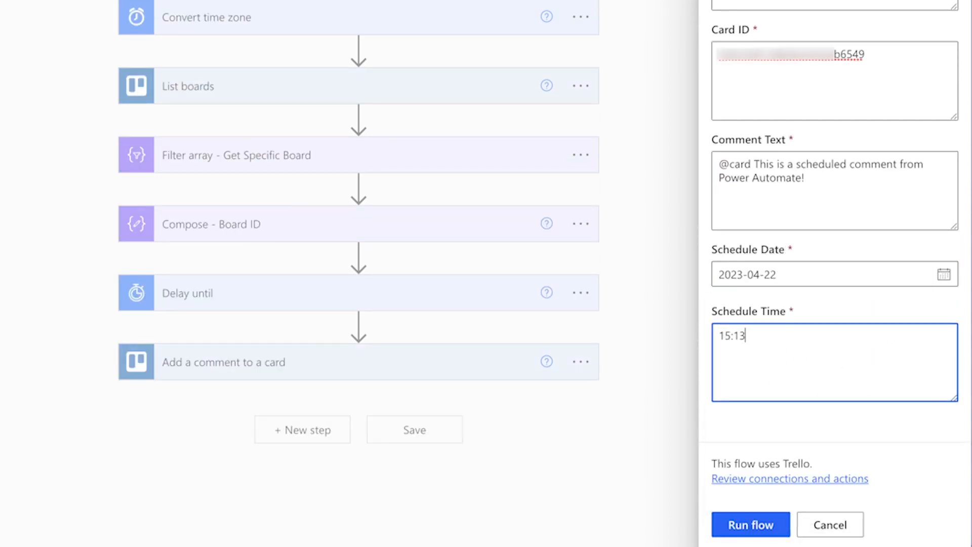
click(749, 524)
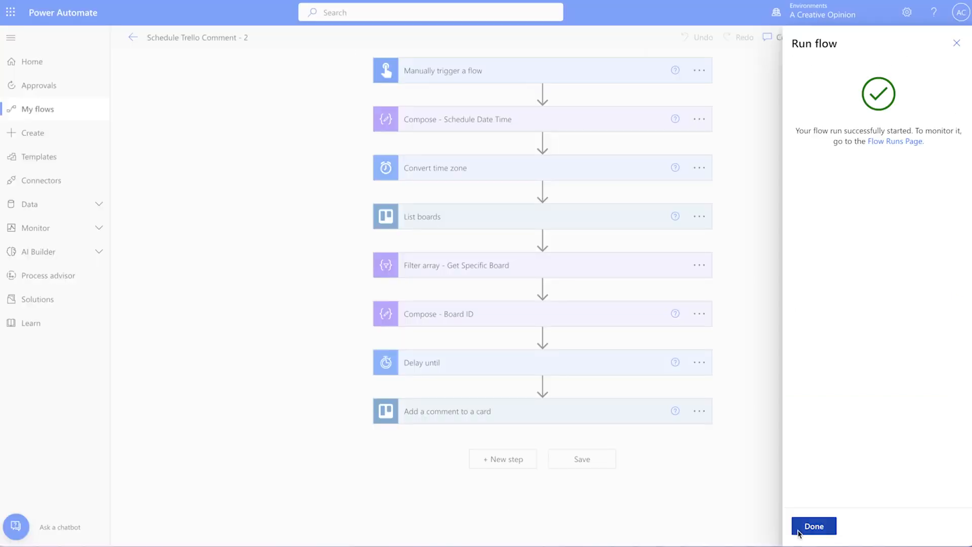
click(813, 525)
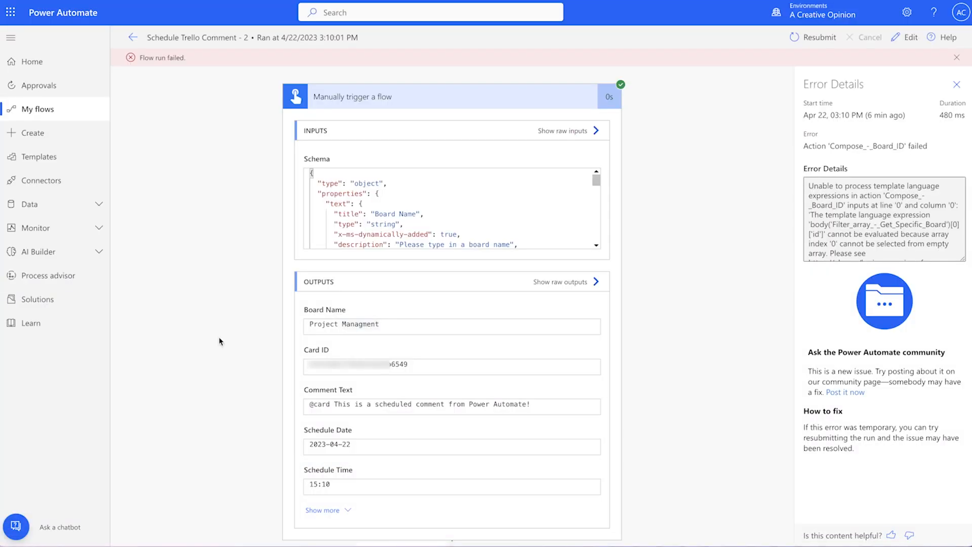
Review the failed run's error details for the Compose - Board ID action.
scroll(down, 3)
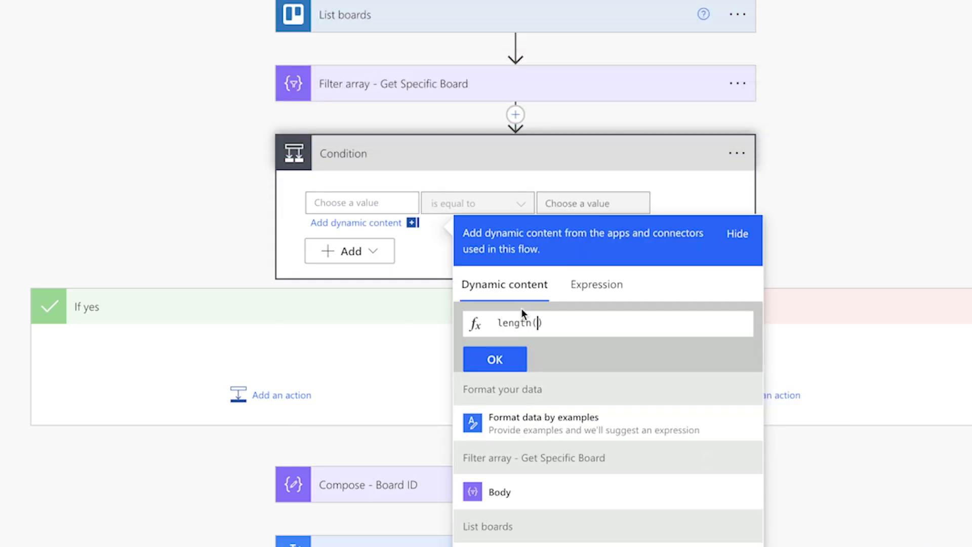
Set the Condition to length of the filtered boards is equal to 0.
click(494, 358)
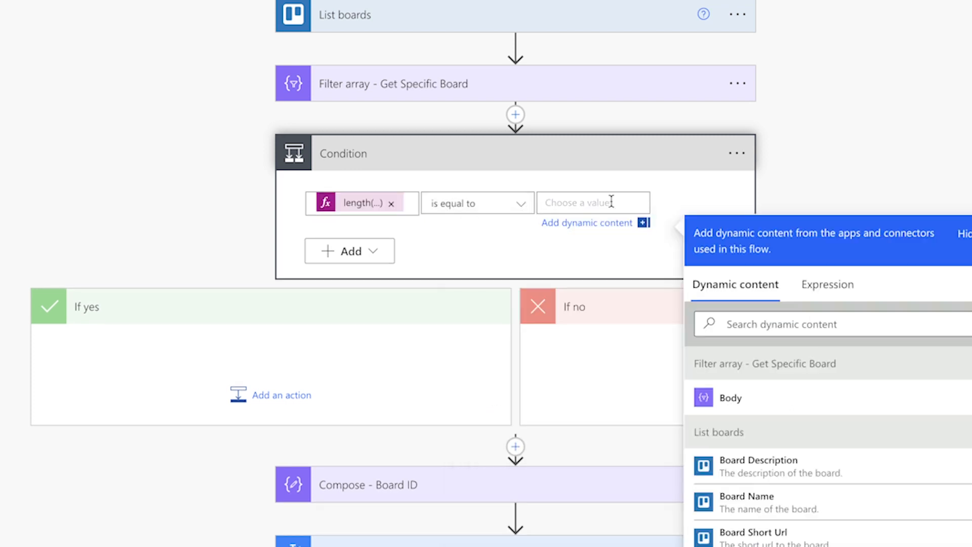
text(0)
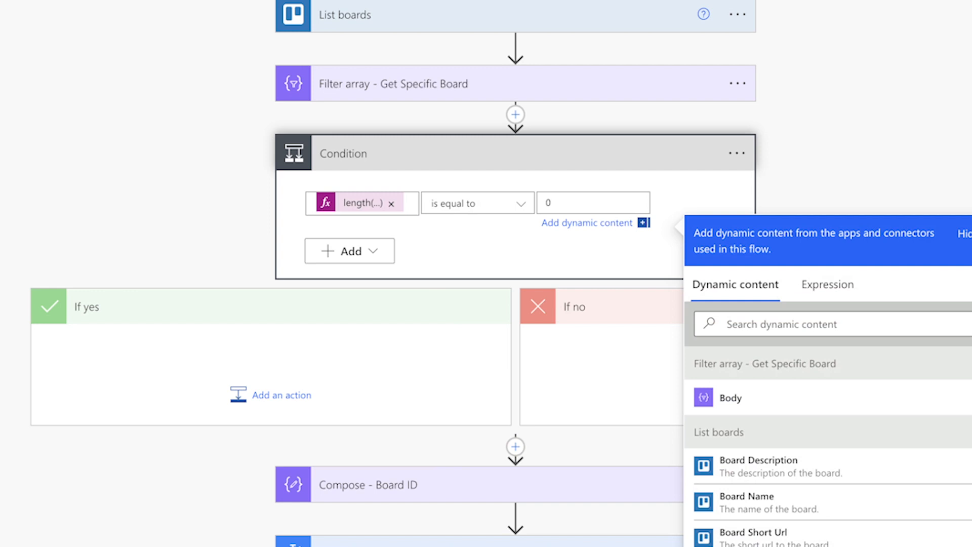
click(593, 203)
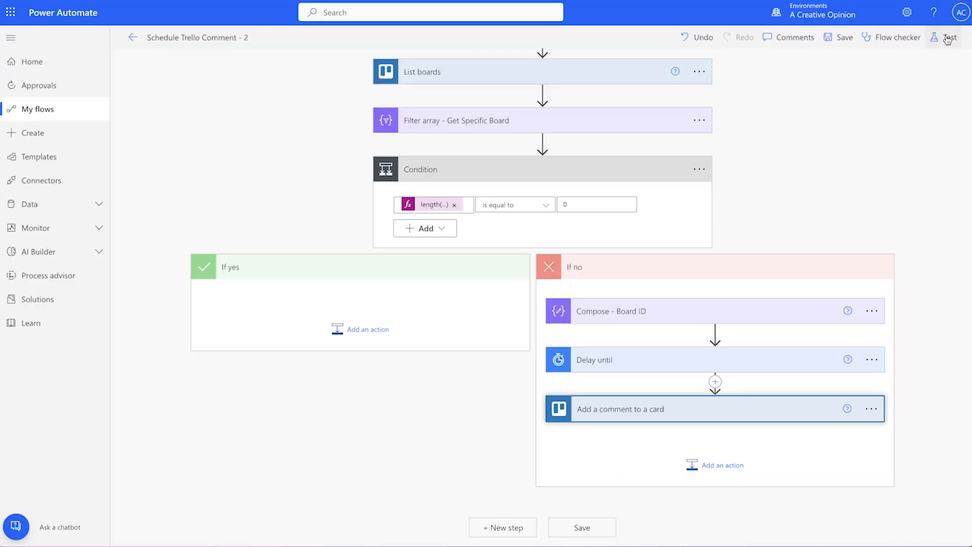
Run a test with 'This is a test' values and inspect the Filter array - Get Specific Board output.
click(949, 38)
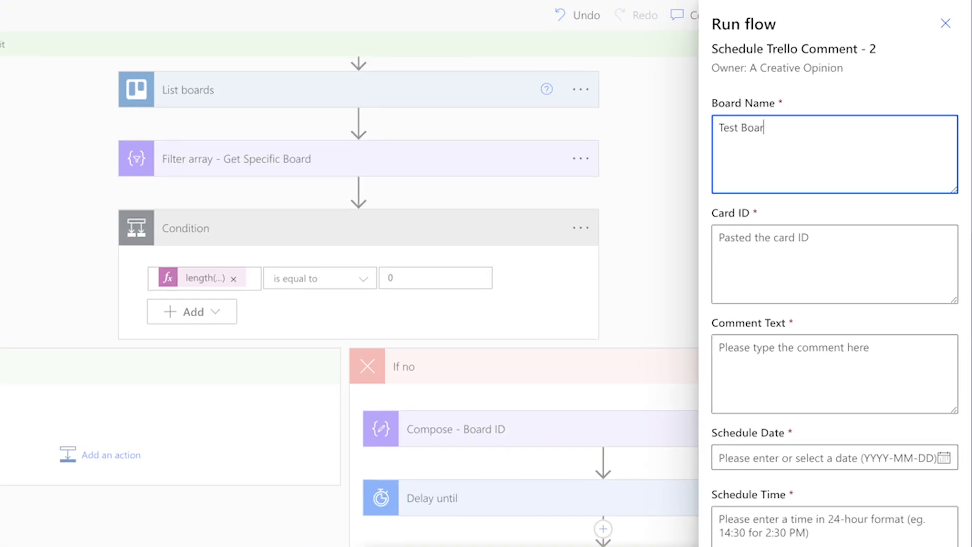
text(This is a test comment)
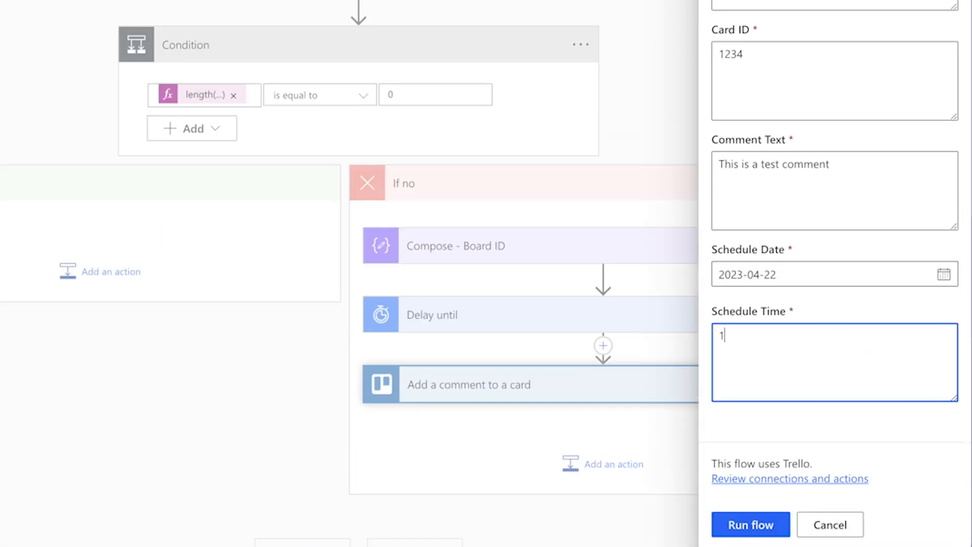
click(749, 523)
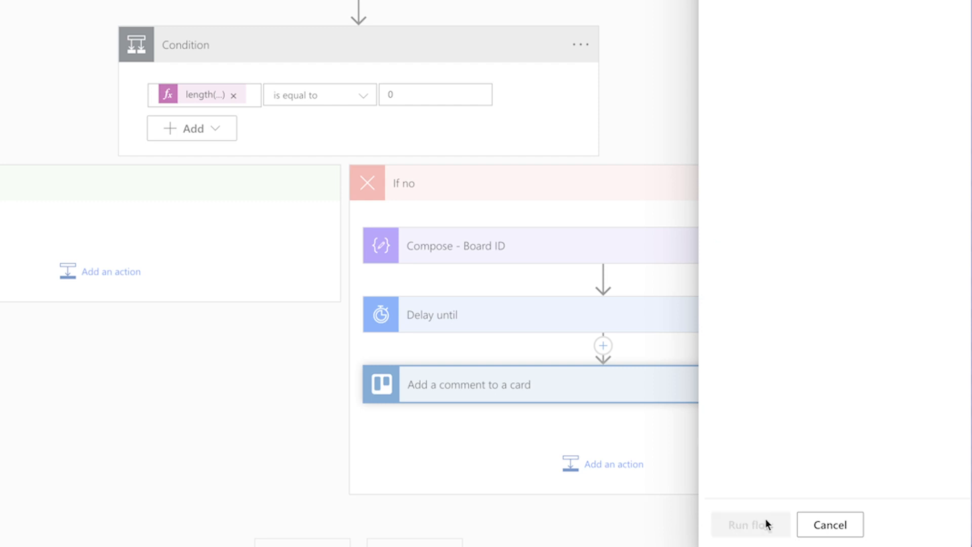
click(750, 524)
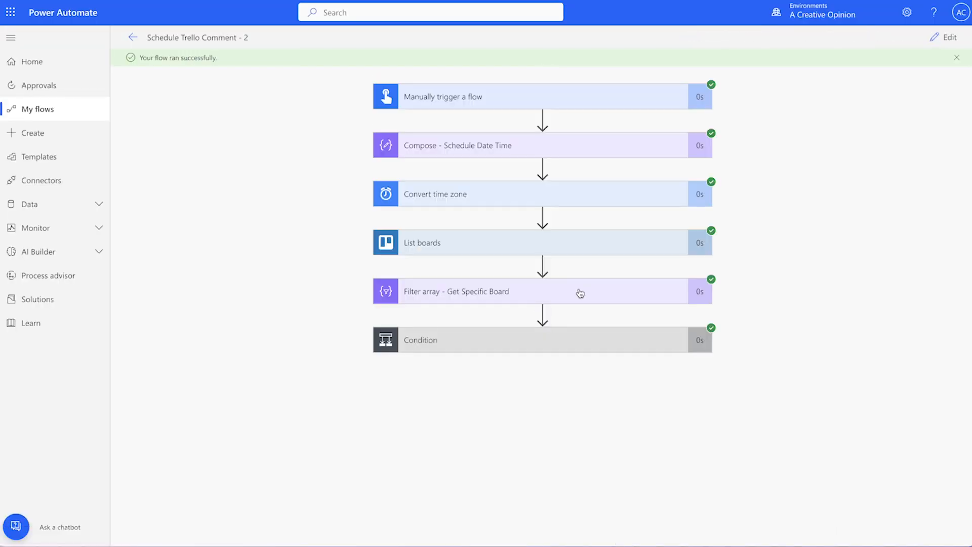
click(542, 291)
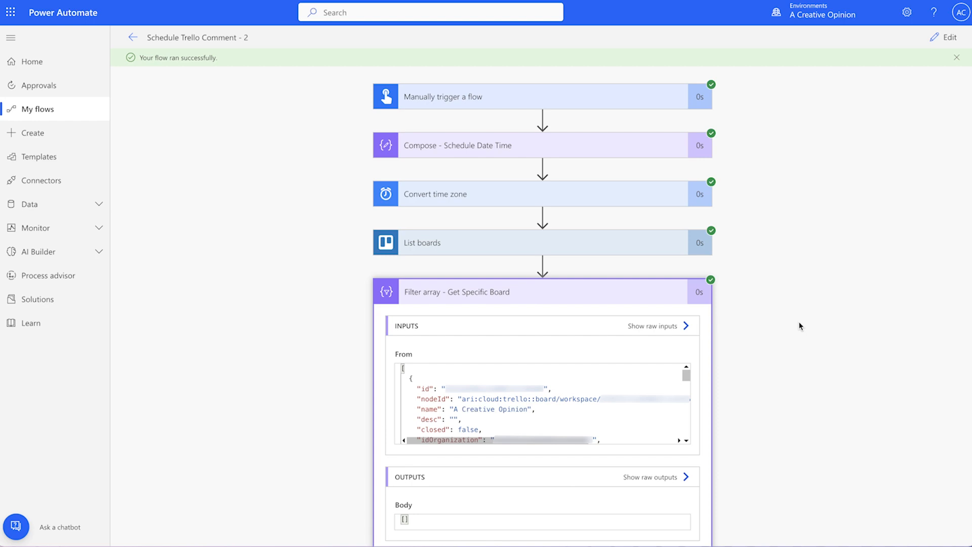
scroll(down, 3)
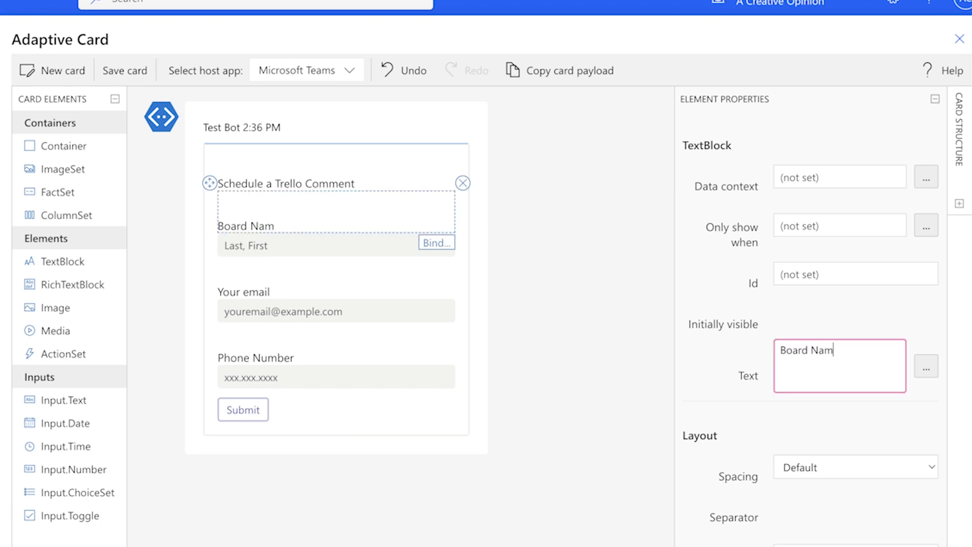
Make the first field a Trello Card ID text input with placeholder 'Paste Trello card ID here'.
click(333, 245)
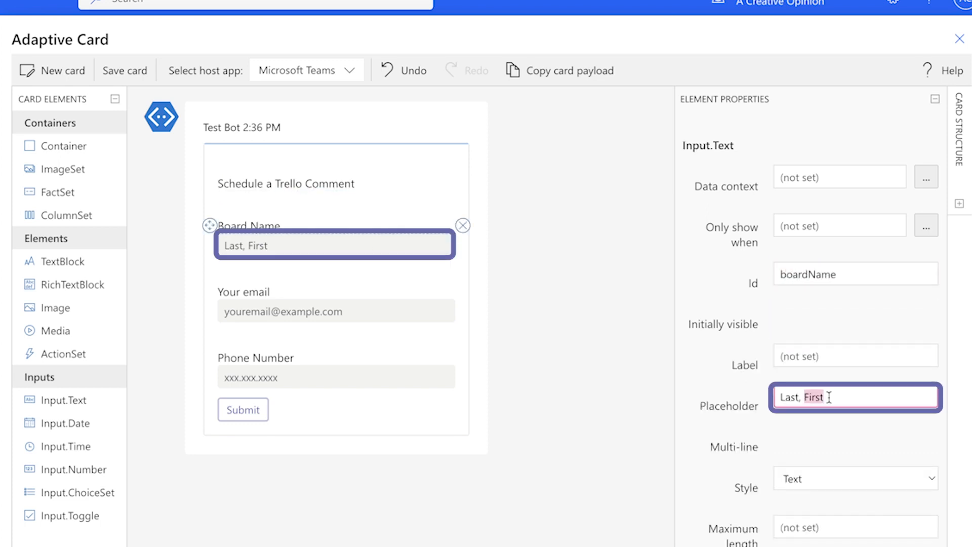
text(Enter your)
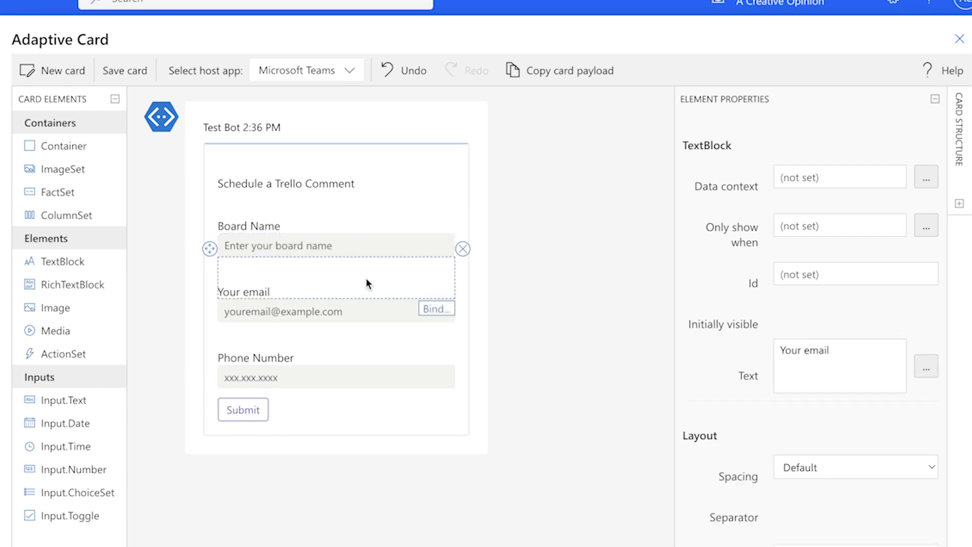
text(Trello Card)
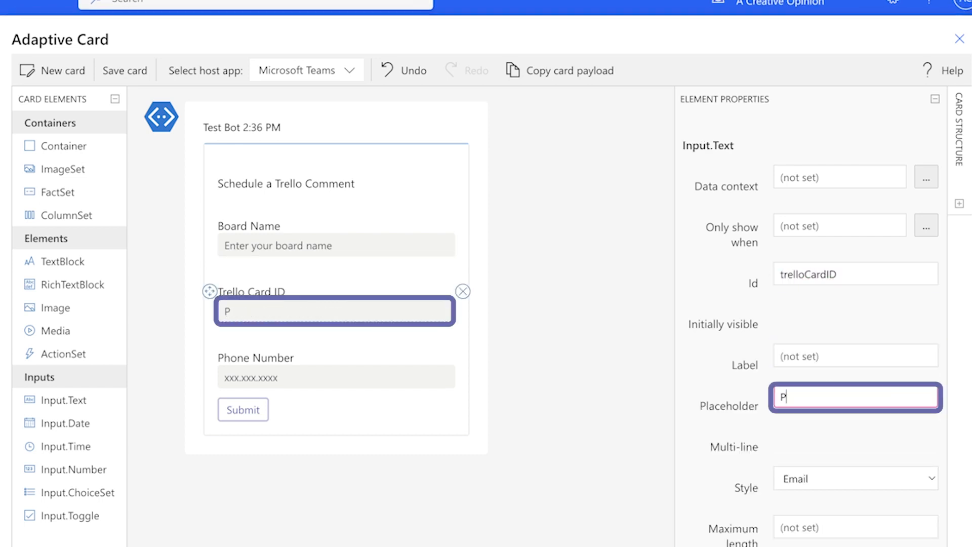
text(Paste Trello card ID here)
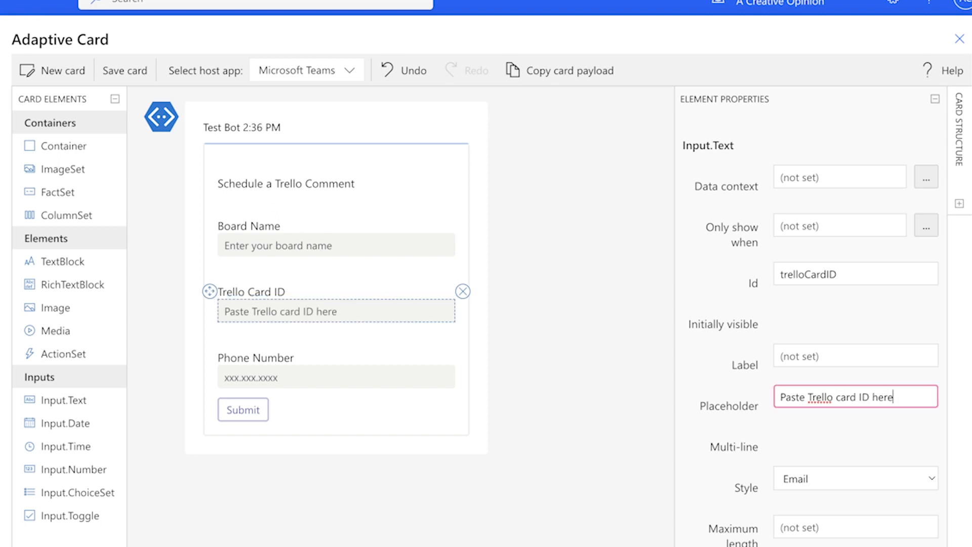
click(855, 477)
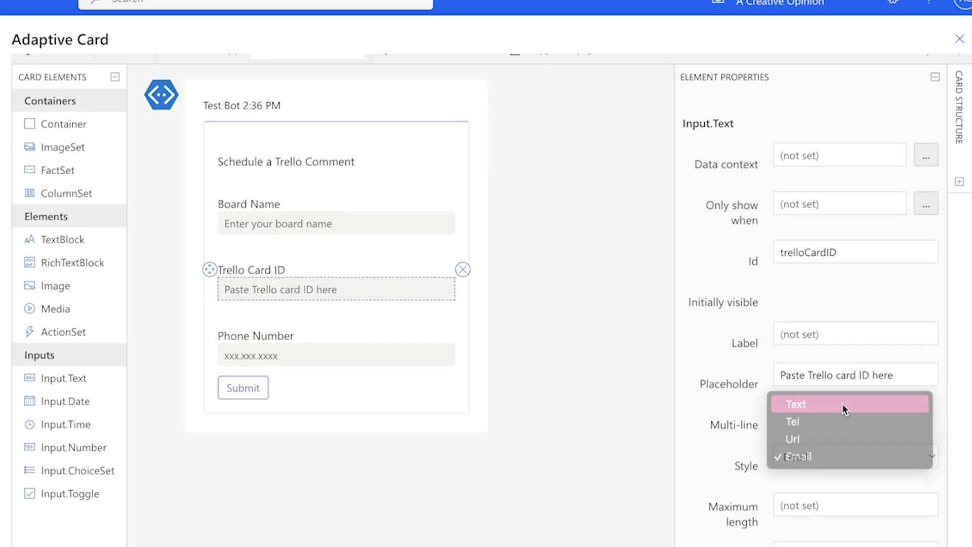
click(255, 335)
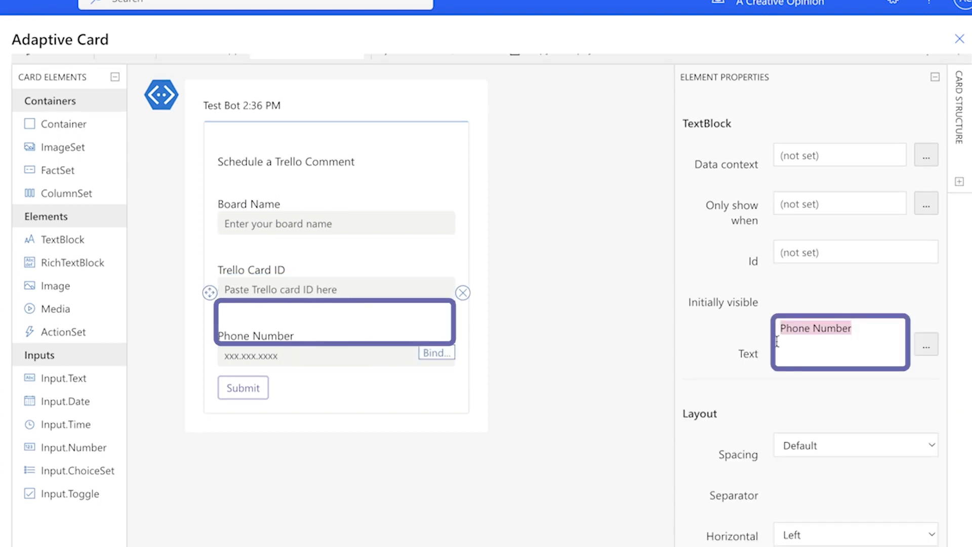
Turn the phone field into a Comment input with a 'Write a brief...' placeholder.
click(334, 353)
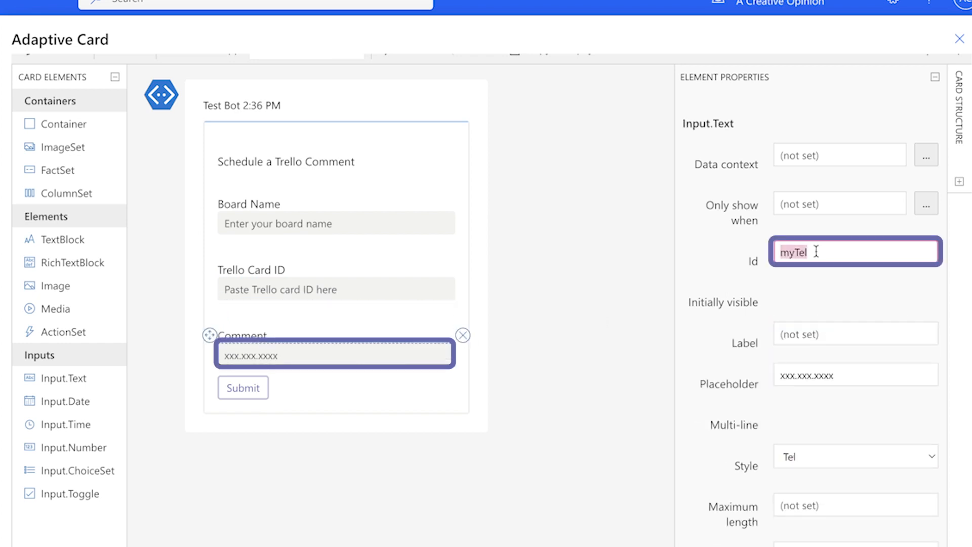
text(Write a brief)
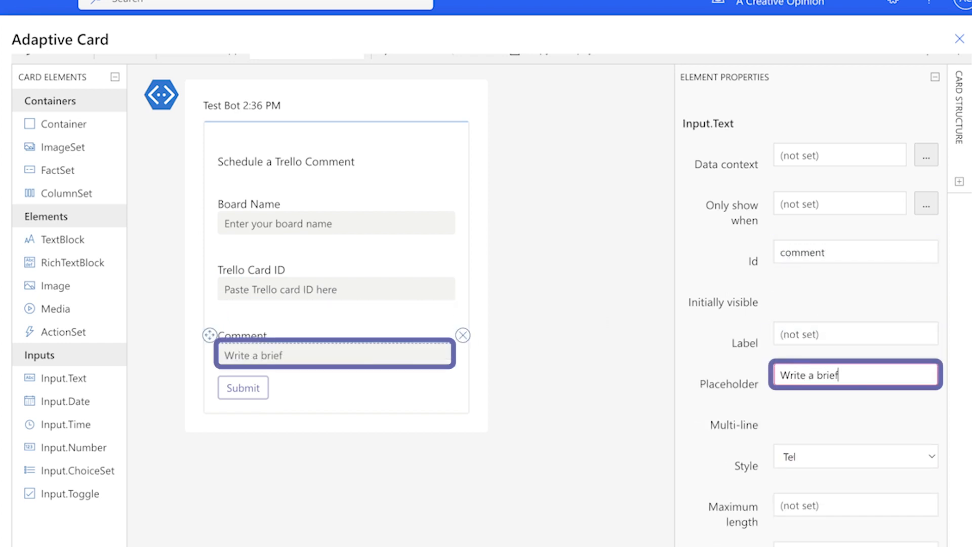
click(855, 456)
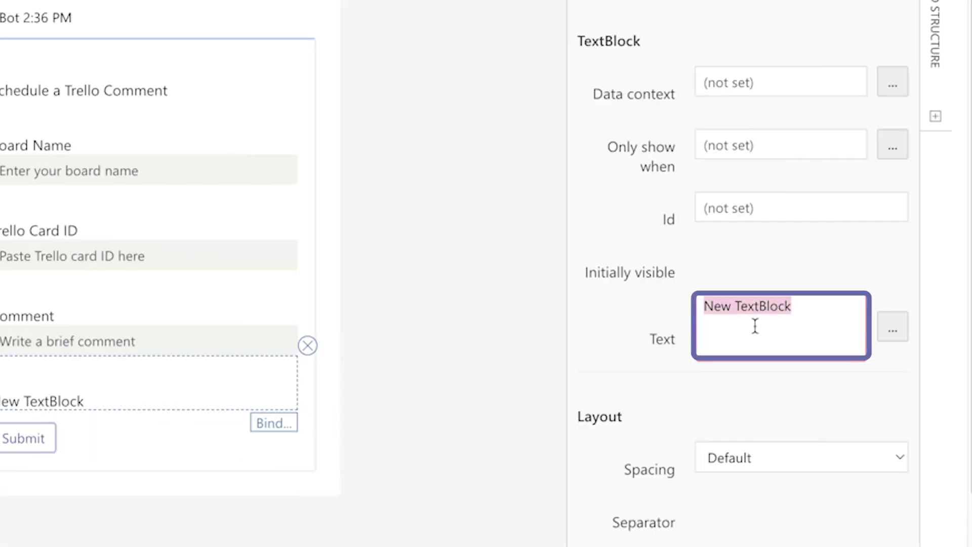
Add a Schedule Date and Time section with date/time inputs and retitle submit to 'Schedule Comment'.
text(Schedule Date and Time)
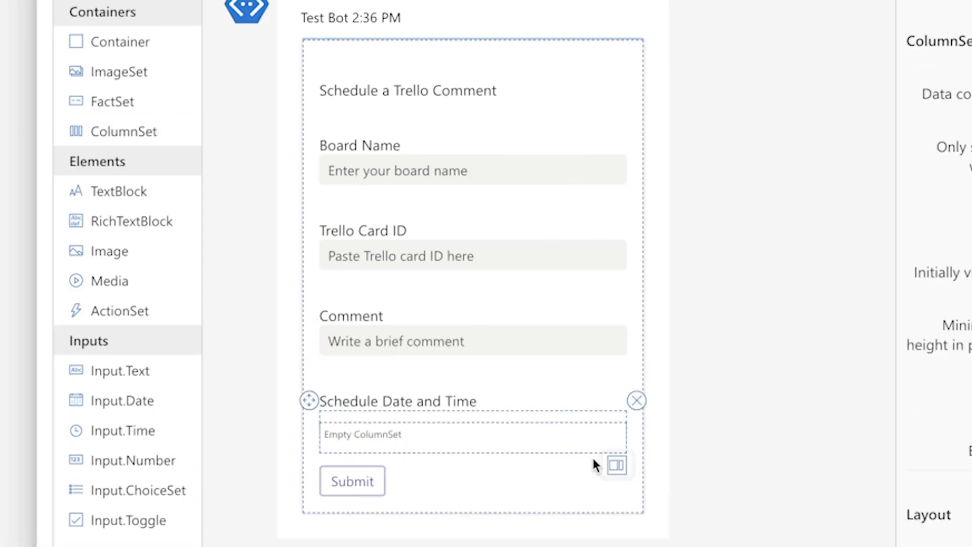
click(615, 465)
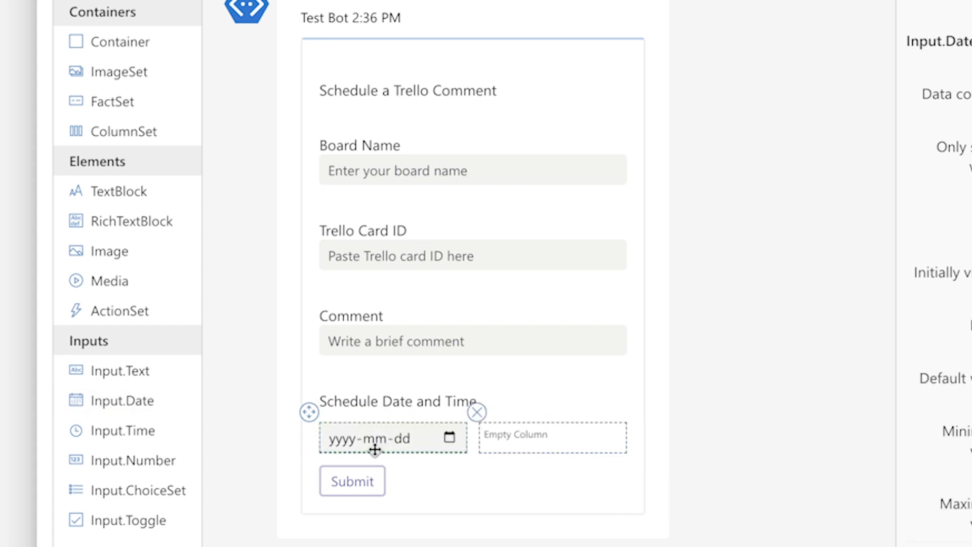
text(schedul)
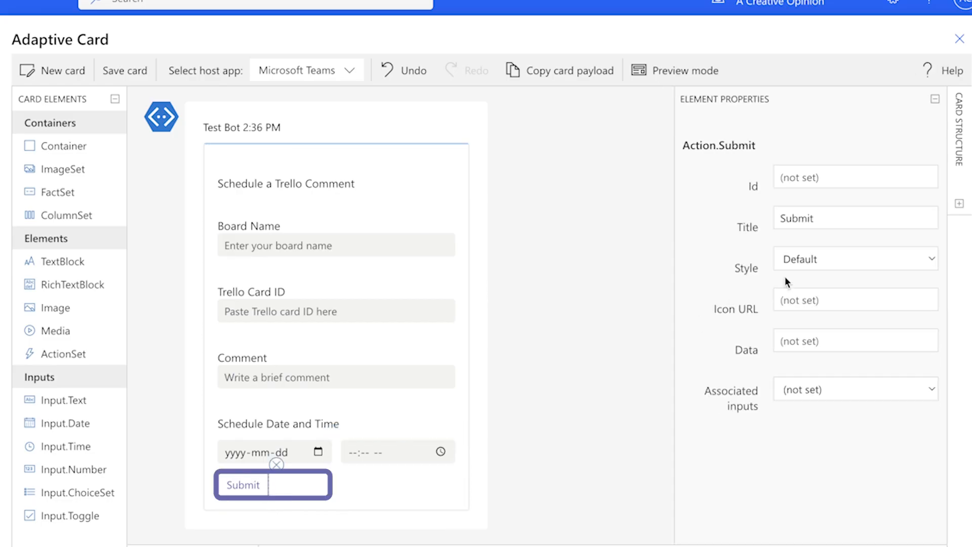
text(Schedule Comm)
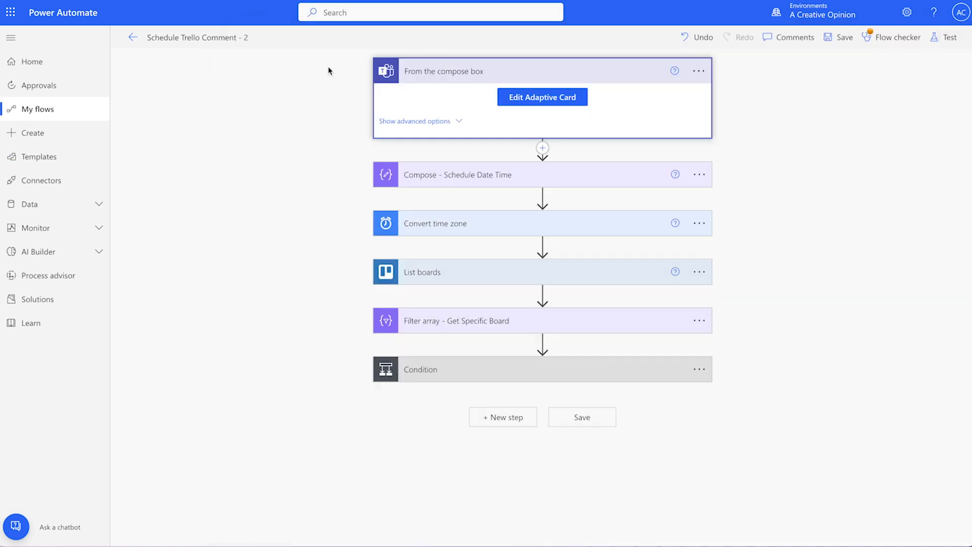
Feed scheduleDate and scheduleTime into Compose and boardName into the Filter array condition.
click(457, 174)
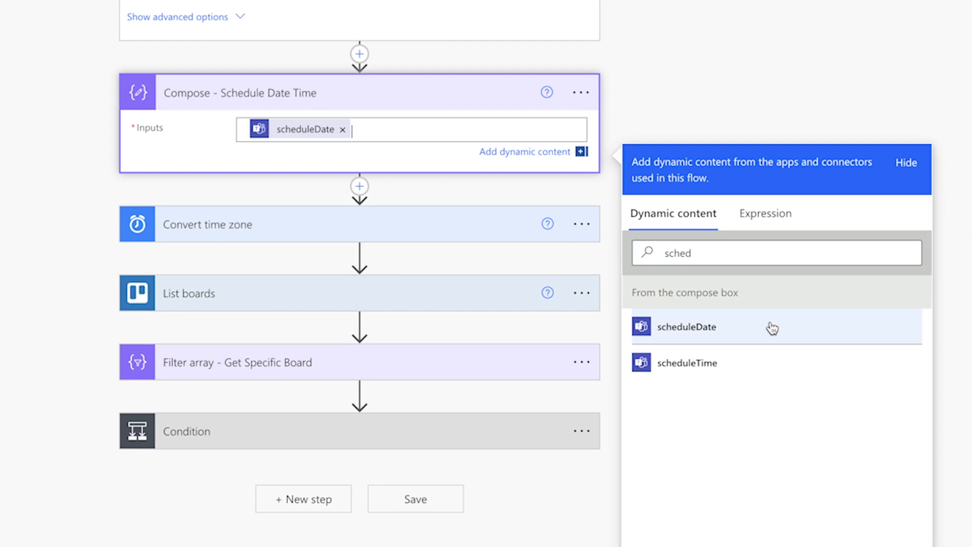
mouse_move(717, 377)
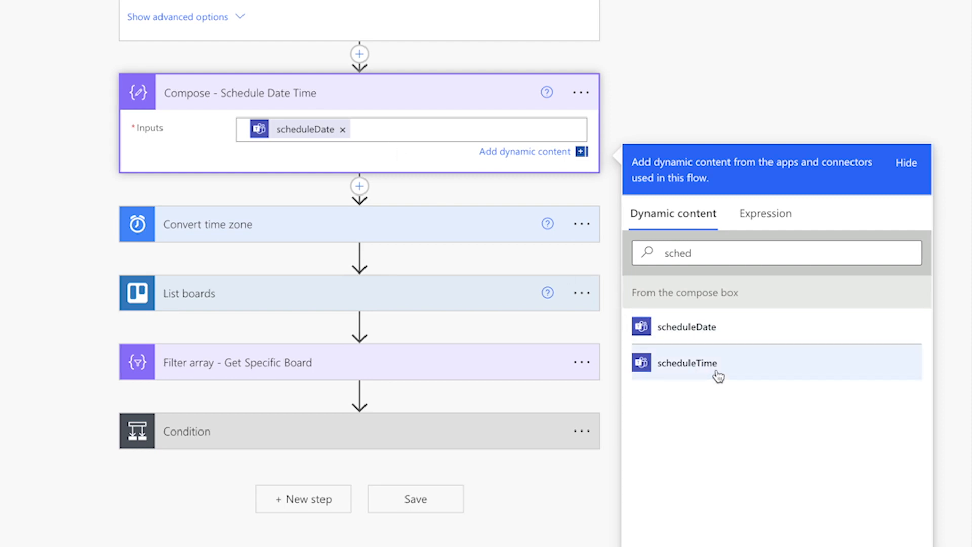
click(687, 362)
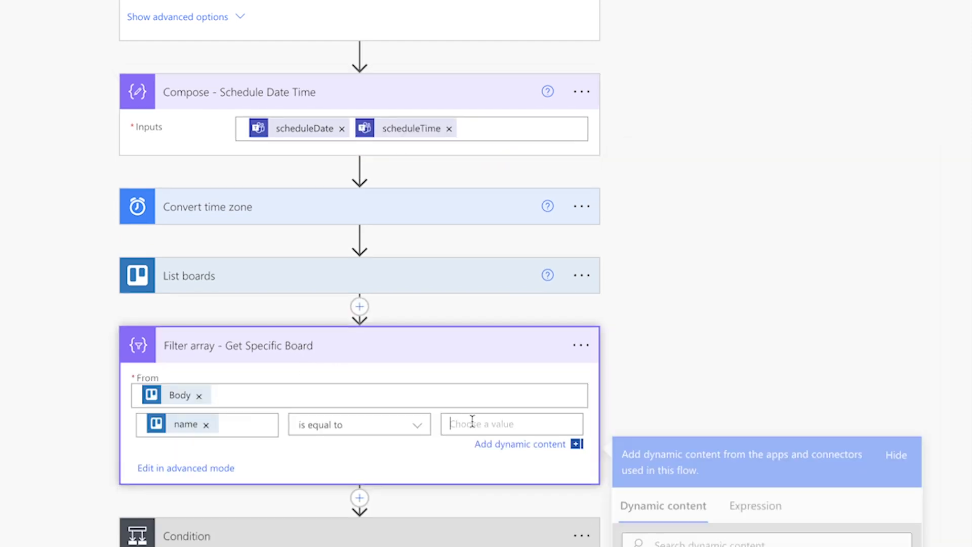
text(boardnam)
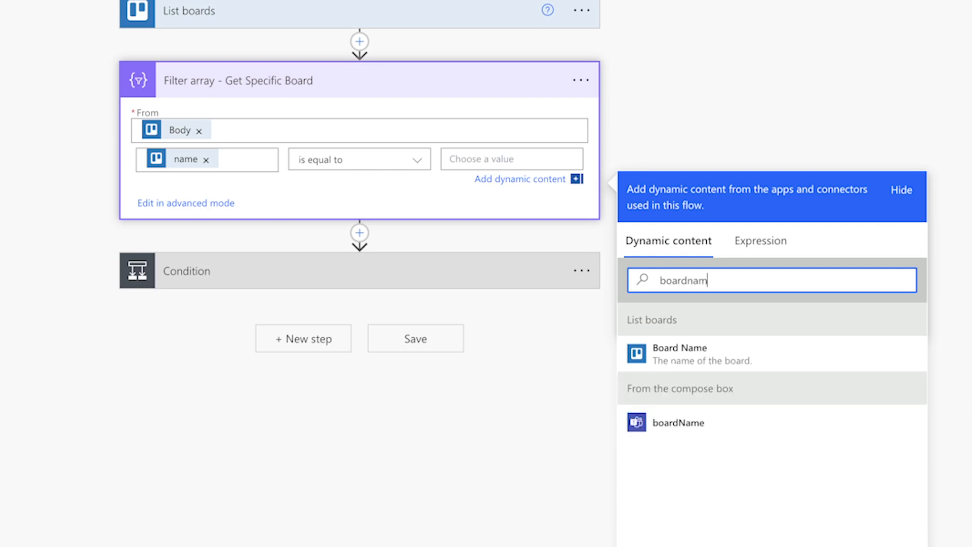
click(677, 425)
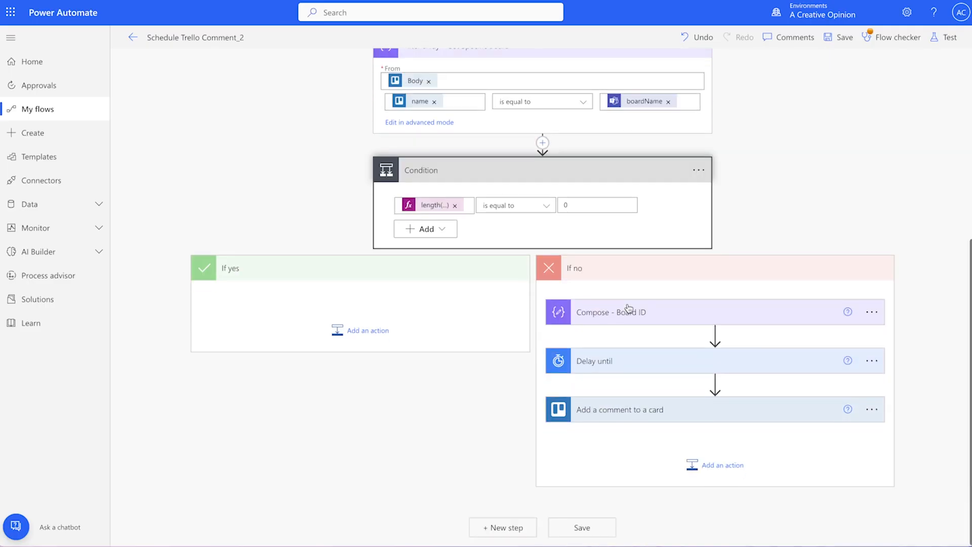
Use trelloCardID as Card Id and comment as the text in Add a comment to a card.
click(620, 409)
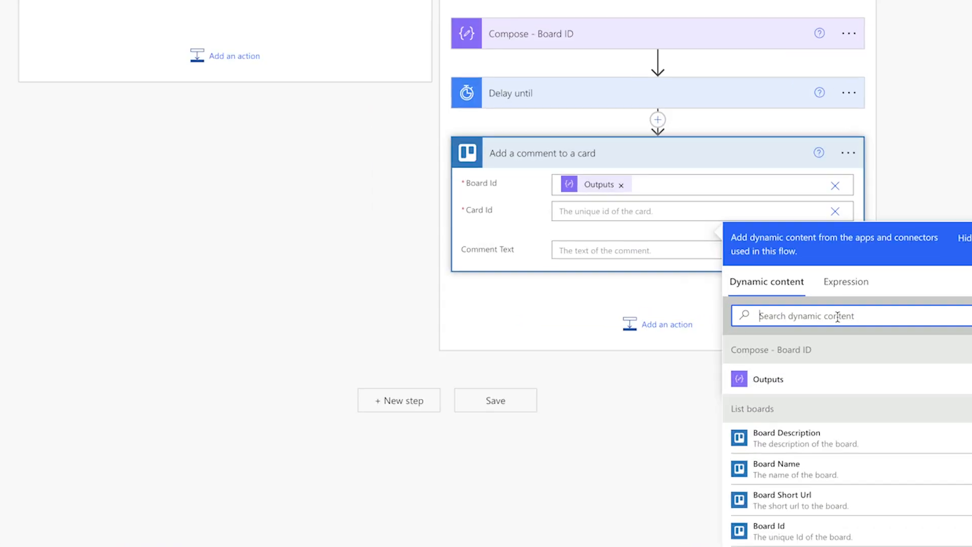
text(card)
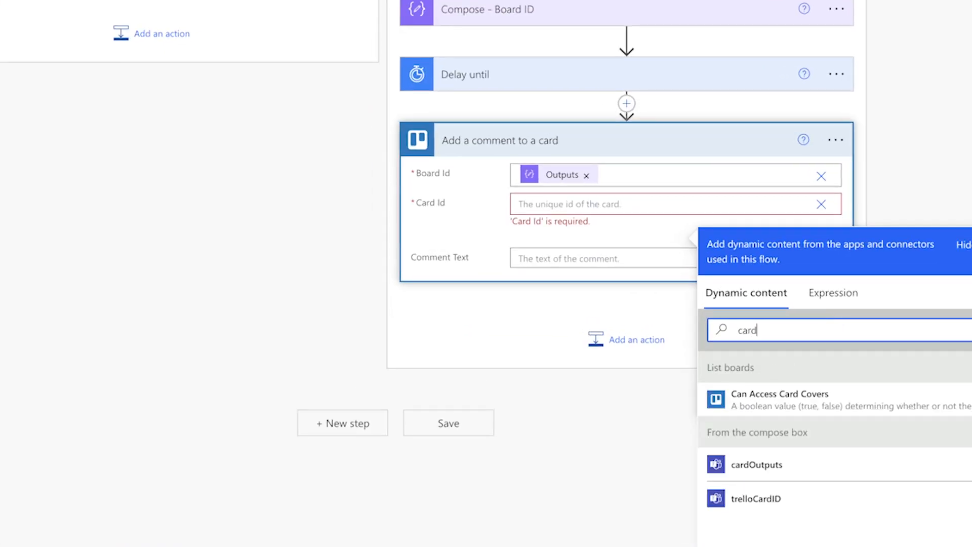
click(754, 498)
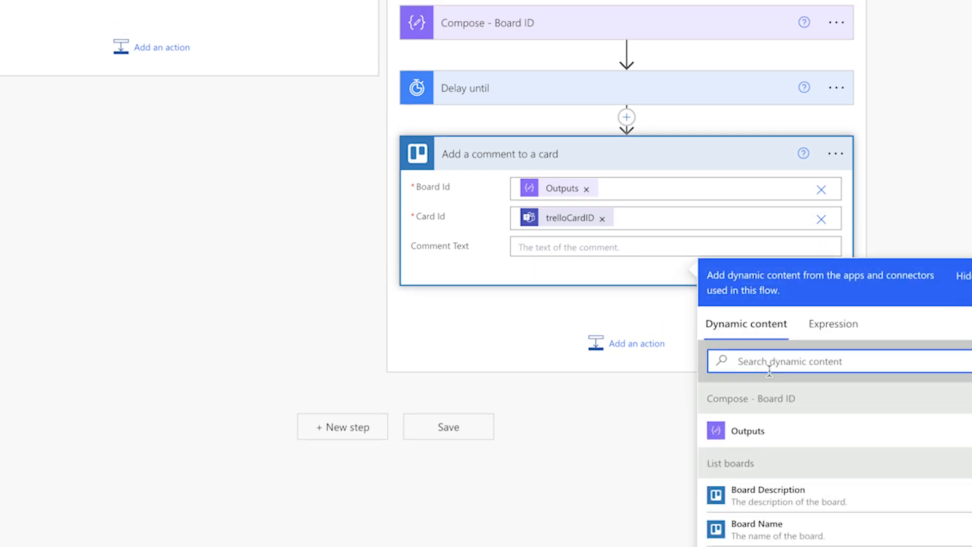
text(comment)
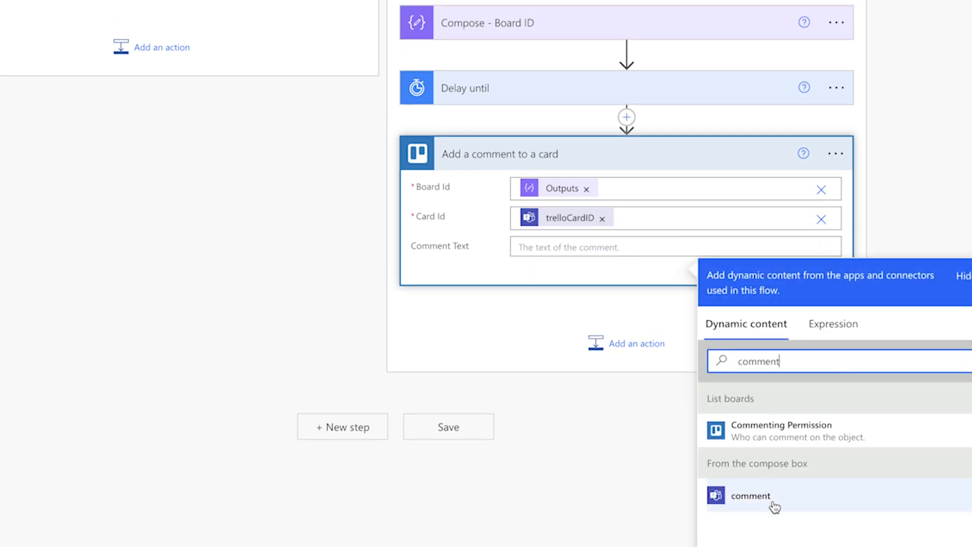
click(749, 495)
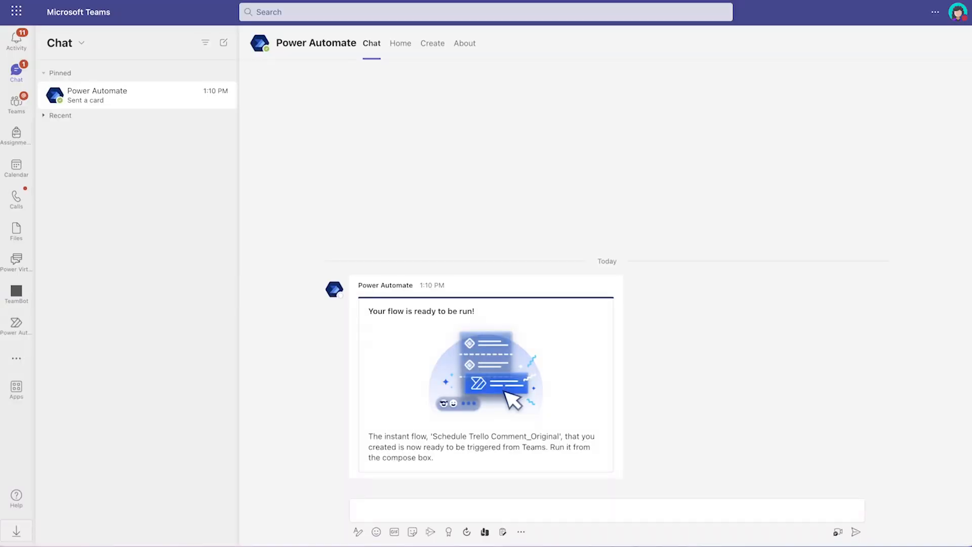
Launch Schedule Trello Comment from Workflows and enter Project Management as the board.
click(539, 531)
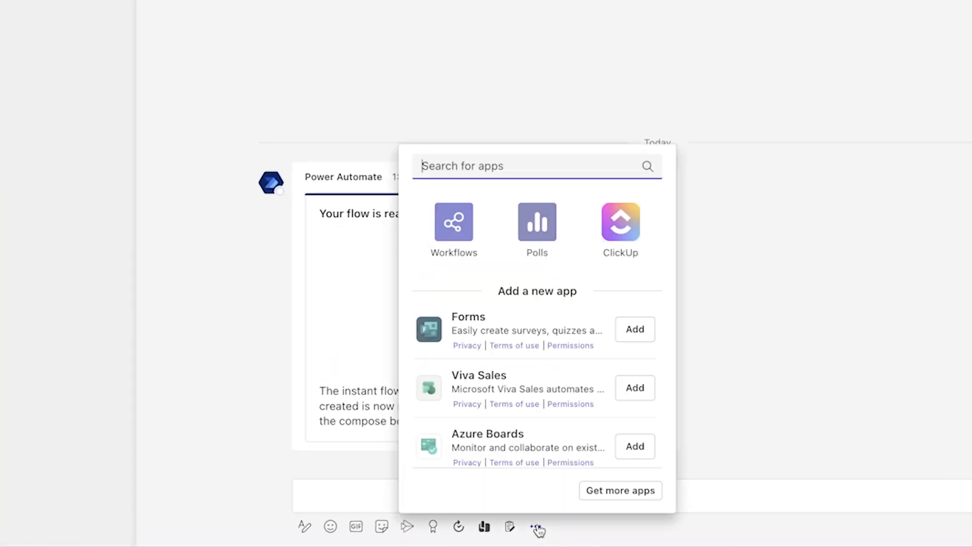
click(454, 220)
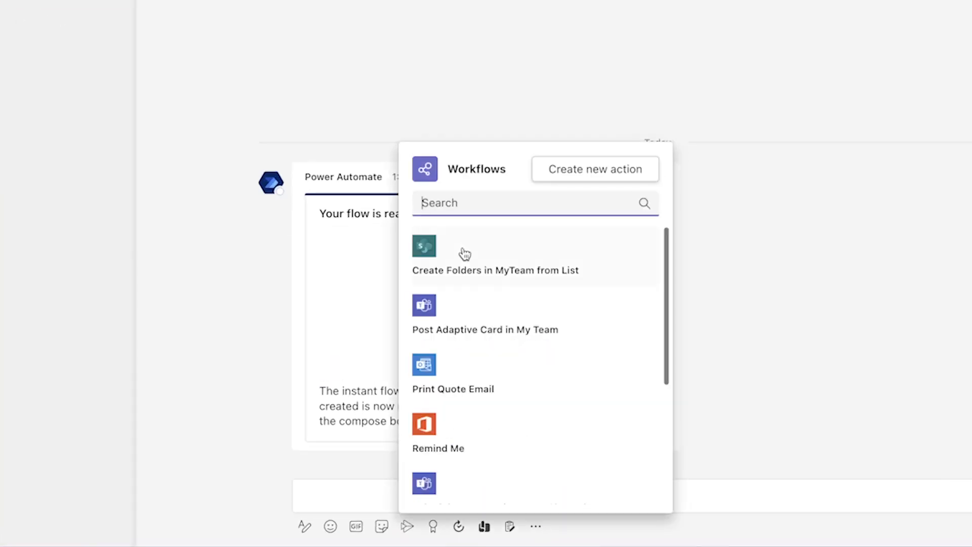
mouse_move(533, 367)
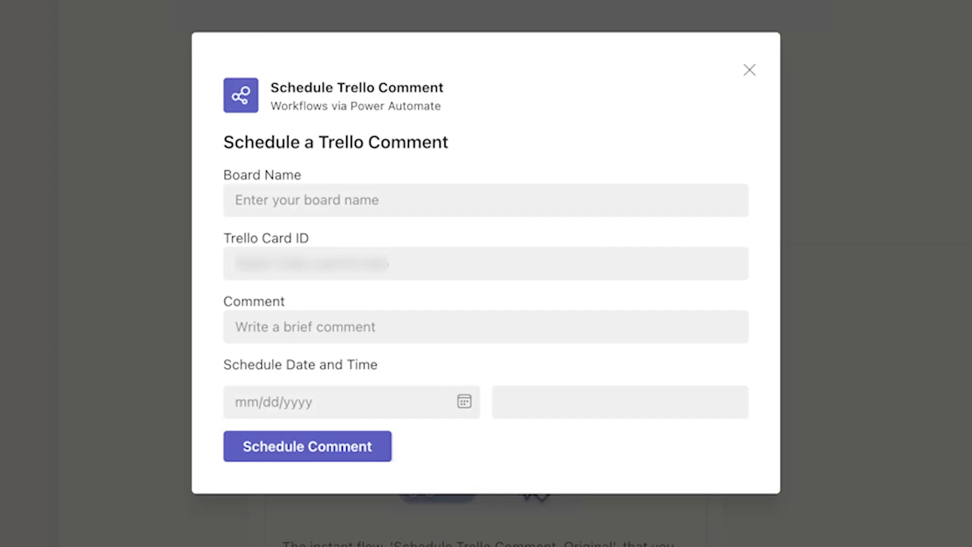
text(Project Management)
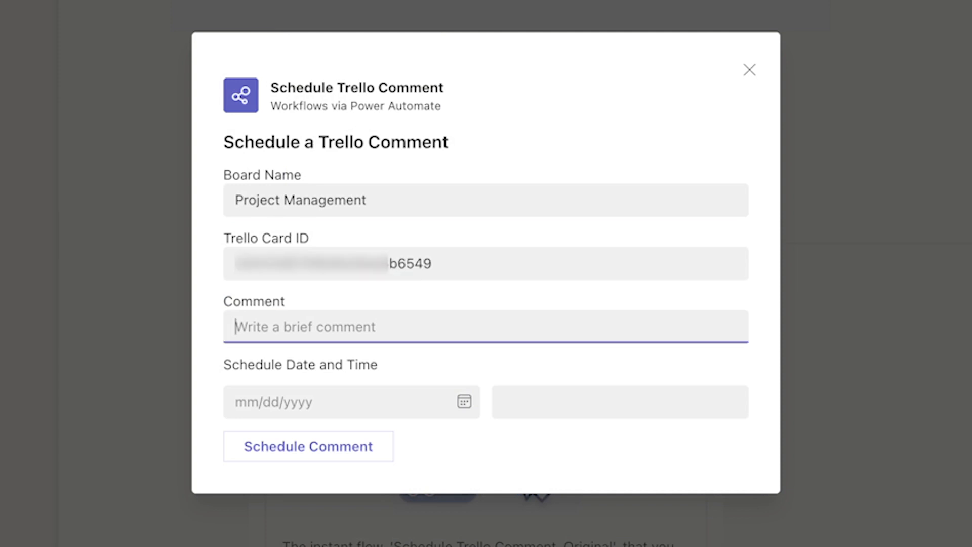
text(@card This is a schedul)
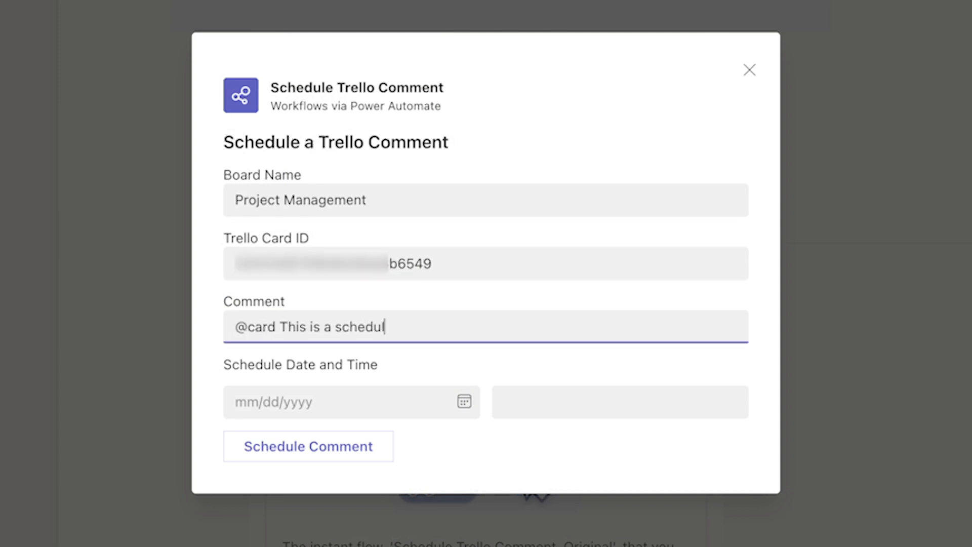
text(ed message from Teams!!!)
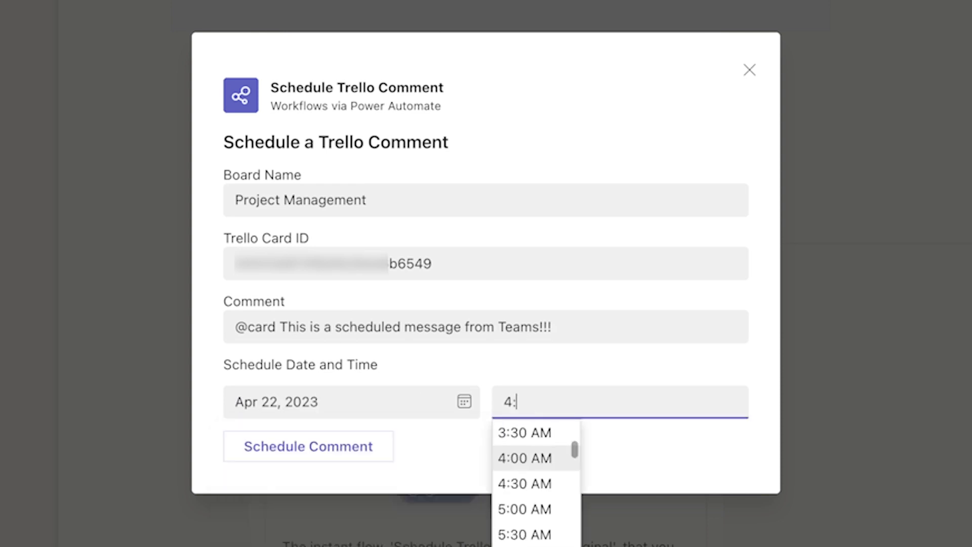
click(524, 484)
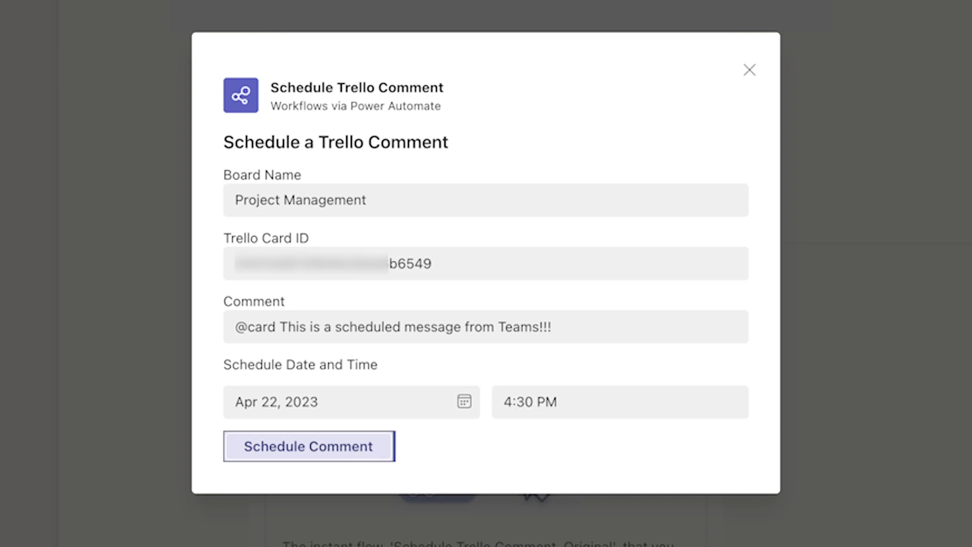
click(308, 445)
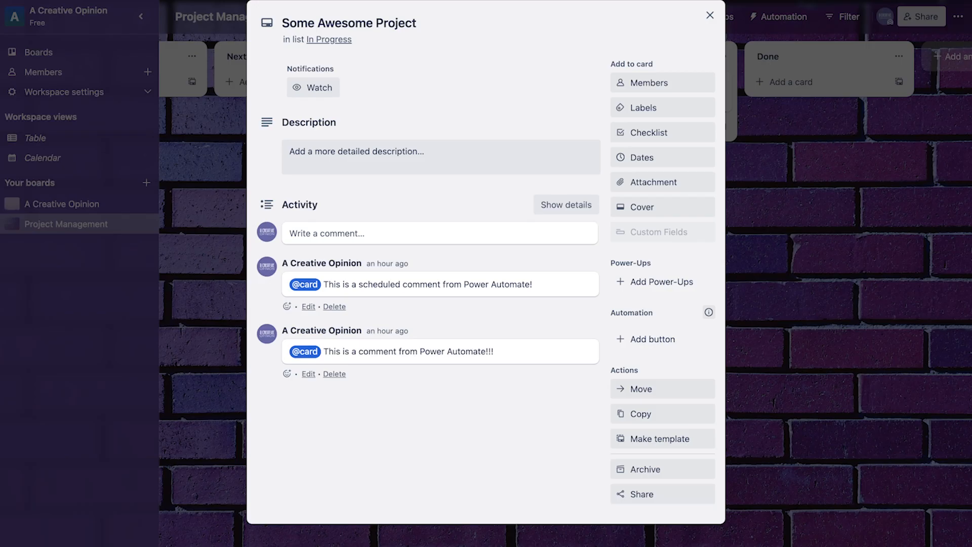